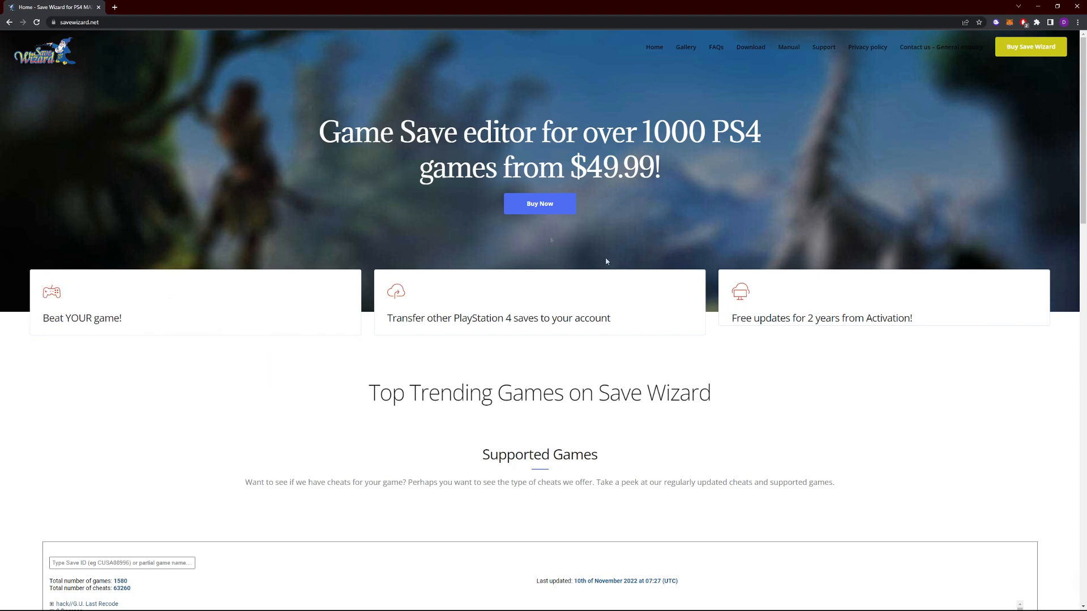
{"action": "mouse_move", "coordinate": [301, 155]}
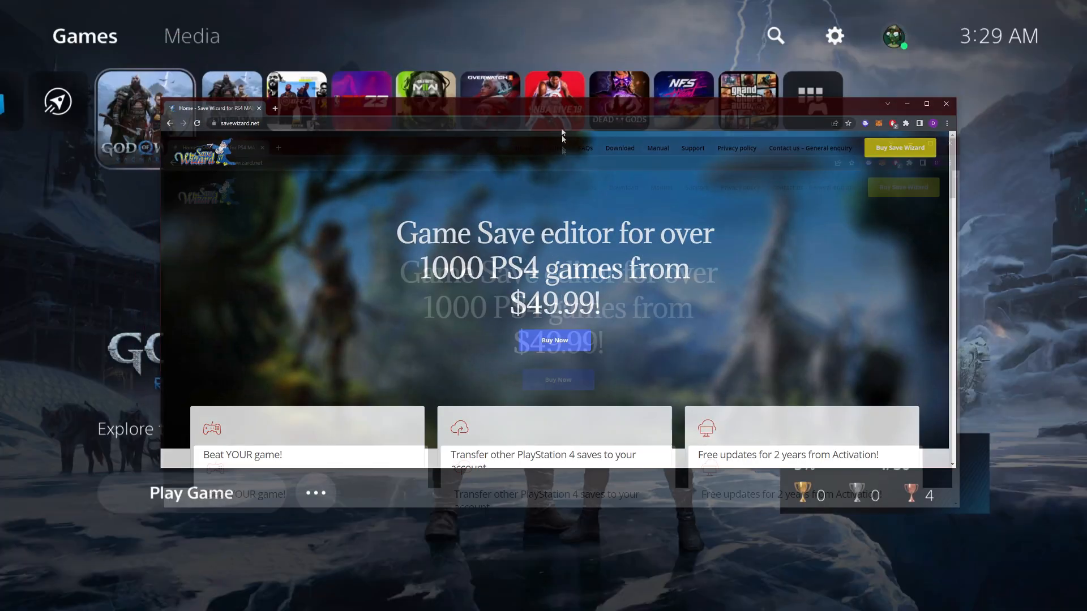
Step: Select the Settings gear on the PS5 home screen showing God of War Ragnarök
{"action": "left_click", "coordinate": [945, 103]}
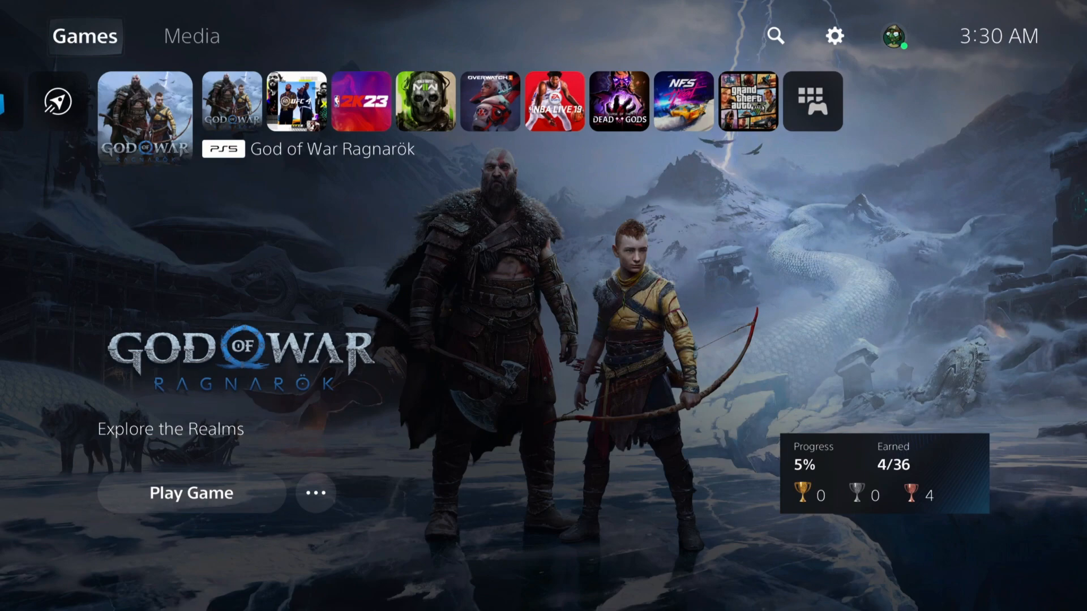
{"action": "mouse_move", "coordinate": [833, 35]}
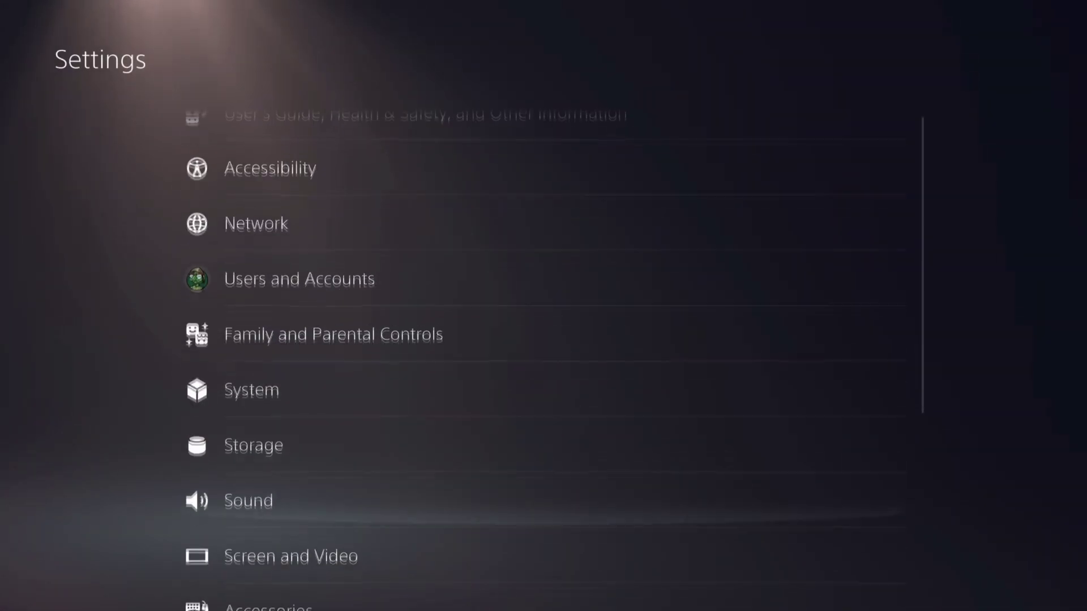
Step: Reach Copy to USB Drive under Saved Data (PS4) console storage in PS5 settings
{"action": "scroll", "scroll_direction": "down", "scroll_amount": 3}
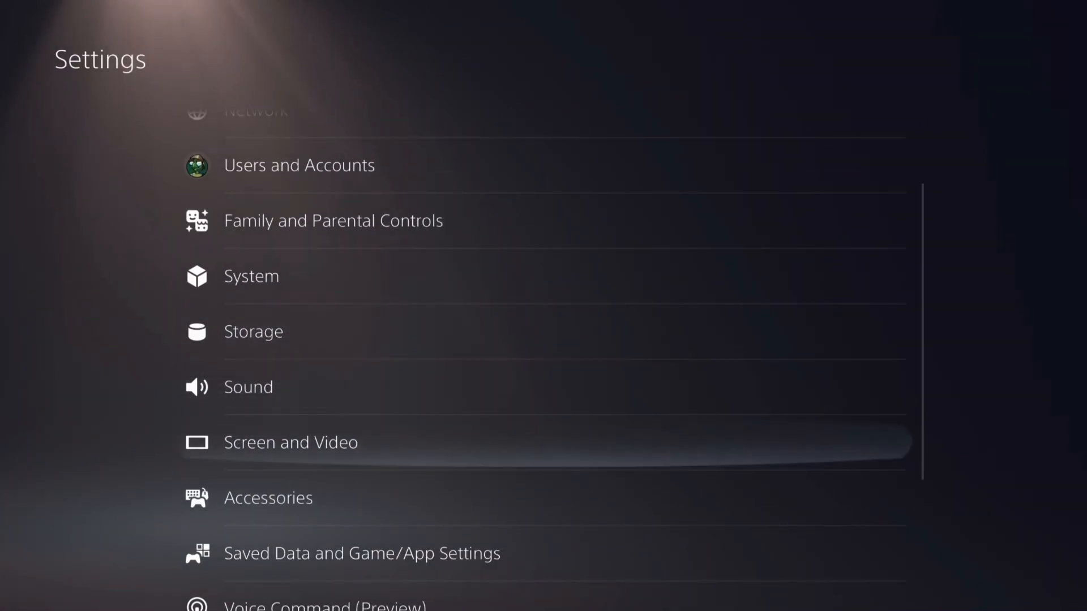
{"action": "left_click", "coordinate": [361, 554]}
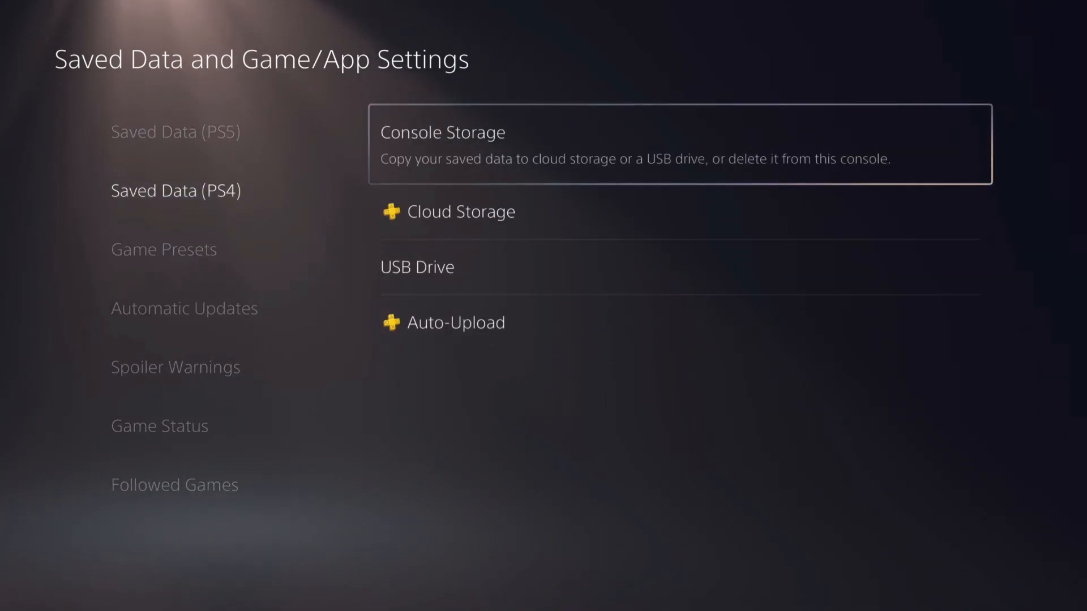
{"action": "left_click", "coordinate": [441, 133]}
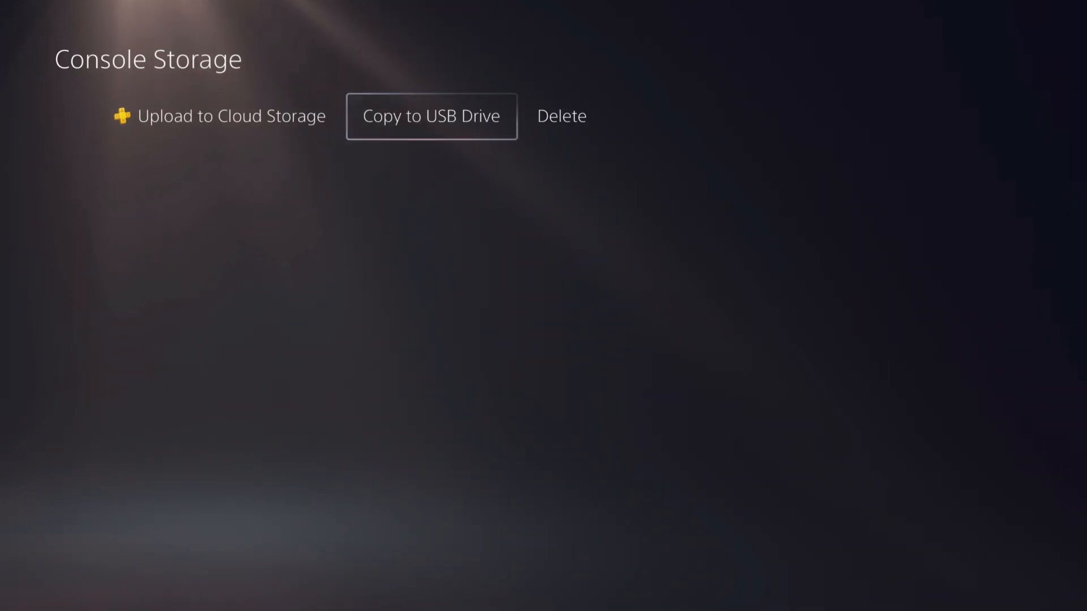
{"action": "left_click", "coordinate": [431, 116]}
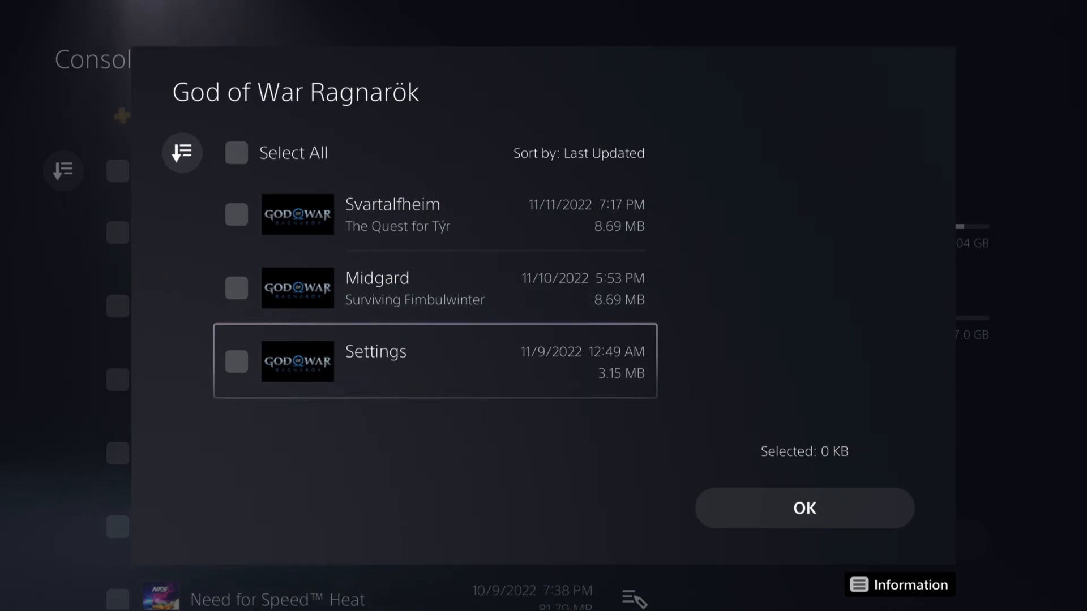
Step: Copy the 20.52 MB God of War Ragnarök PS4 save to the USB drive
{"action": "left_click", "coordinate": [803, 507]}
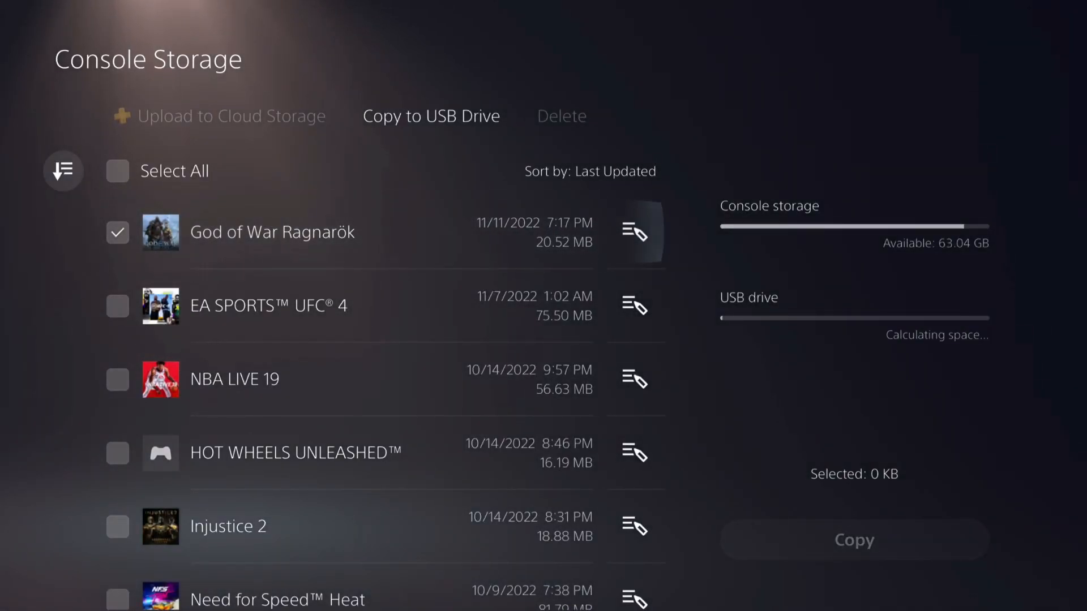
{"action": "left_click", "coordinate": [117, 233]}
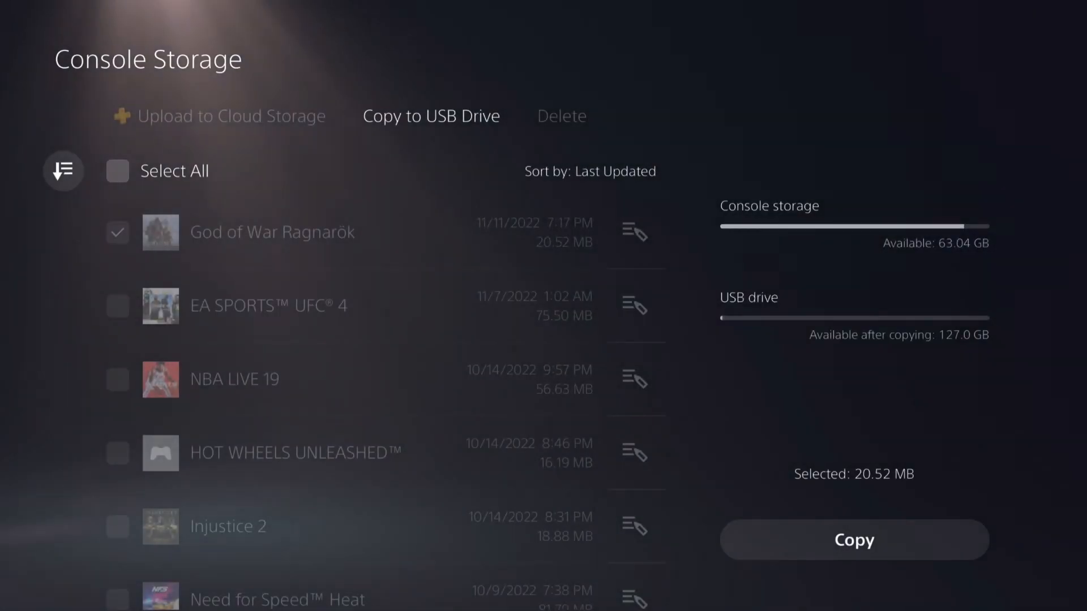
{"action": "left_click", "coordinate": [854, 539]}
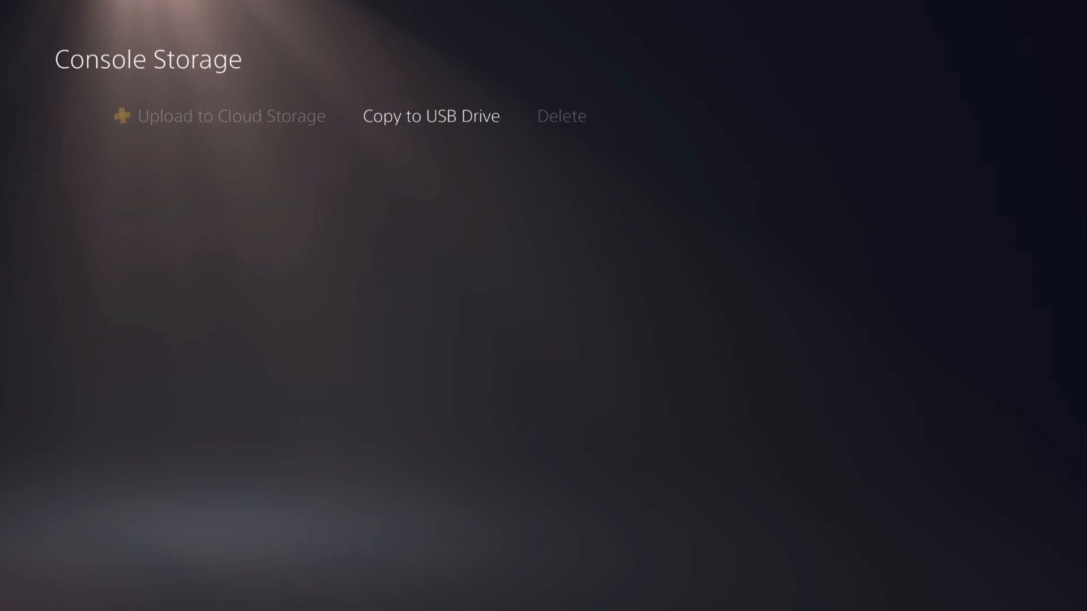
{"action": "left_click", "coordinate": [430, 115]}
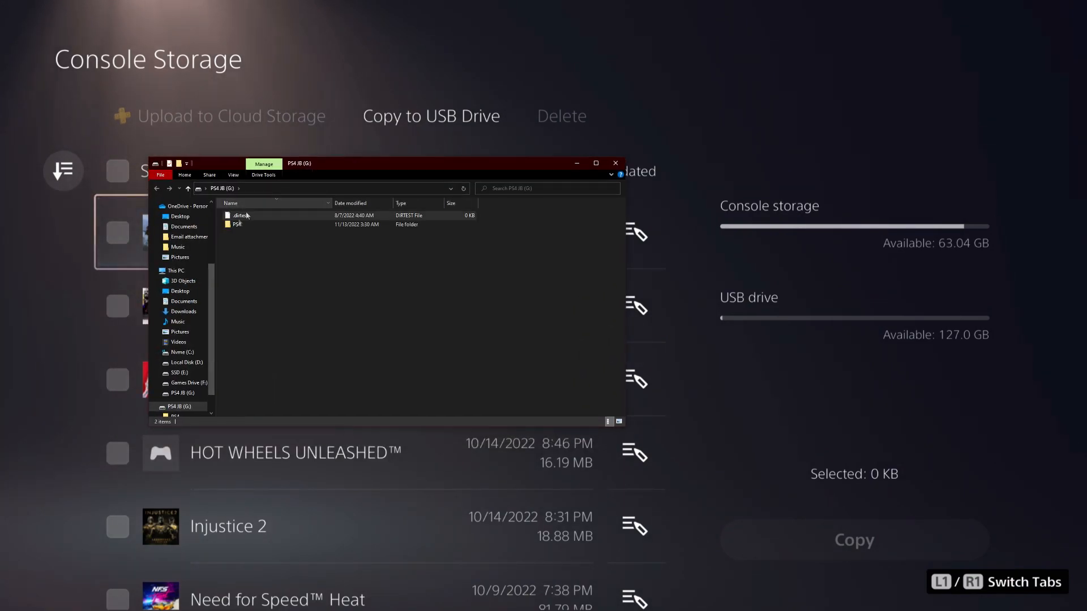
{"action": "mouse_move", "coordinate": [243, 225]}
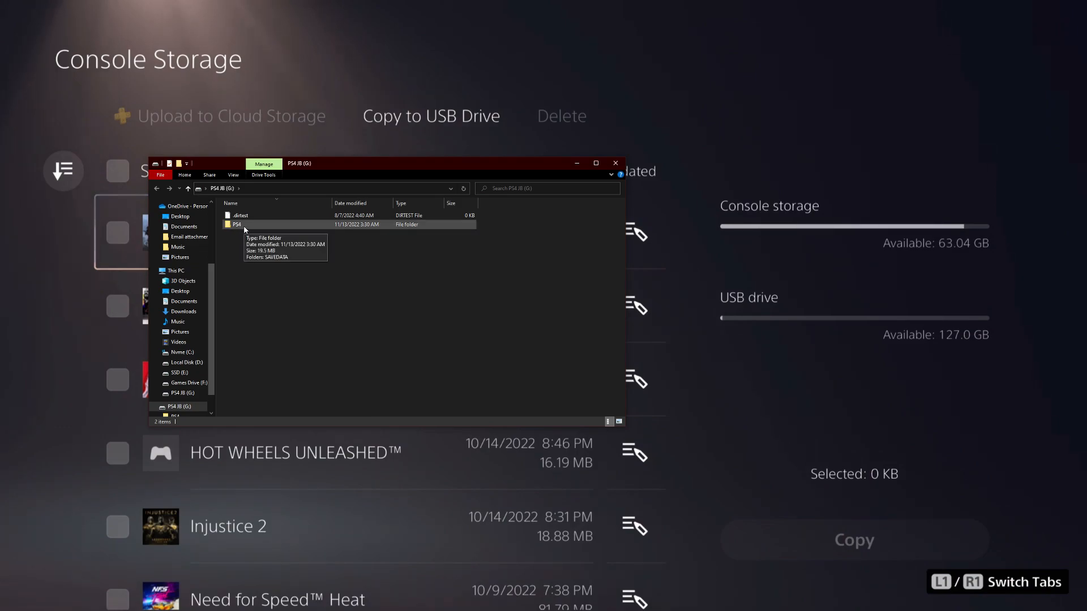
Step: Browse the USB drive through PS4 > SAVEDATA > hex account folder into CUSA34384
{"action": "double_click", "coordinate": [237, 224]}
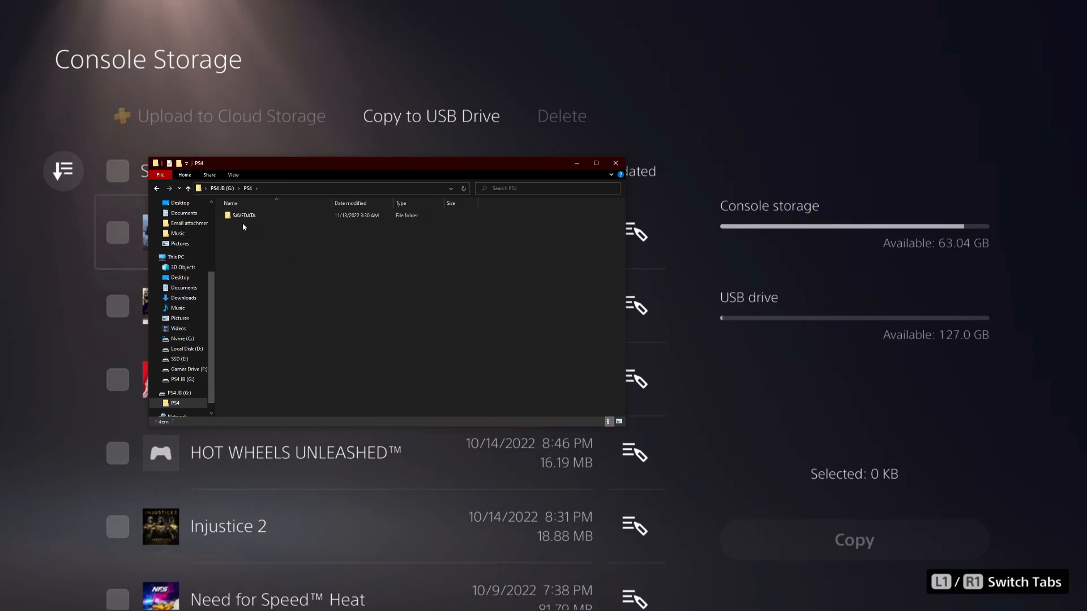
{"action": "double_click", "coordinate": [245, 215]}
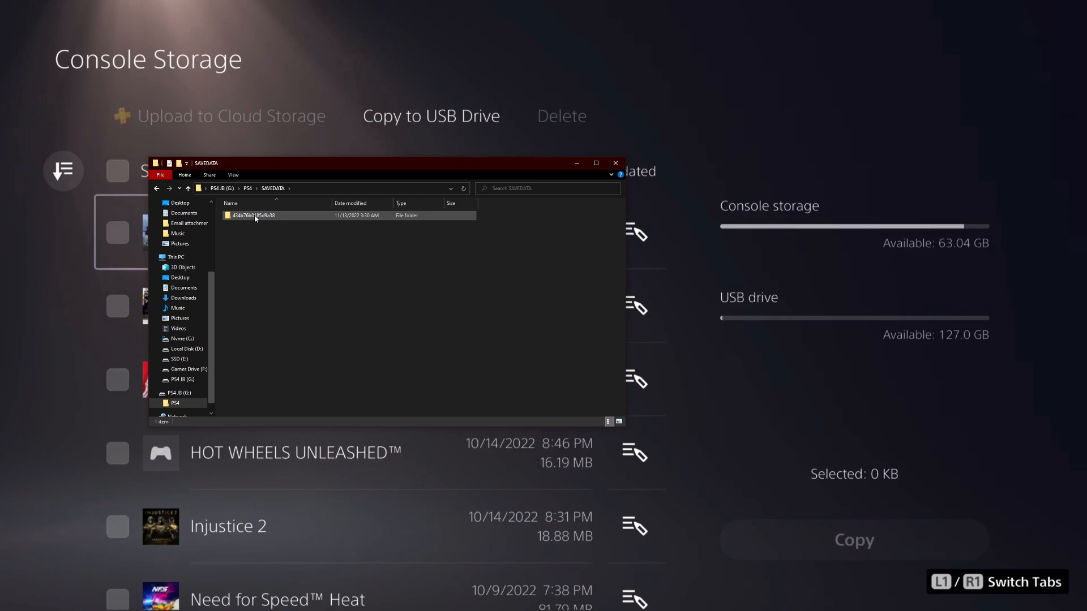
{"action": "left_click", "coordinate": [253, 215]}
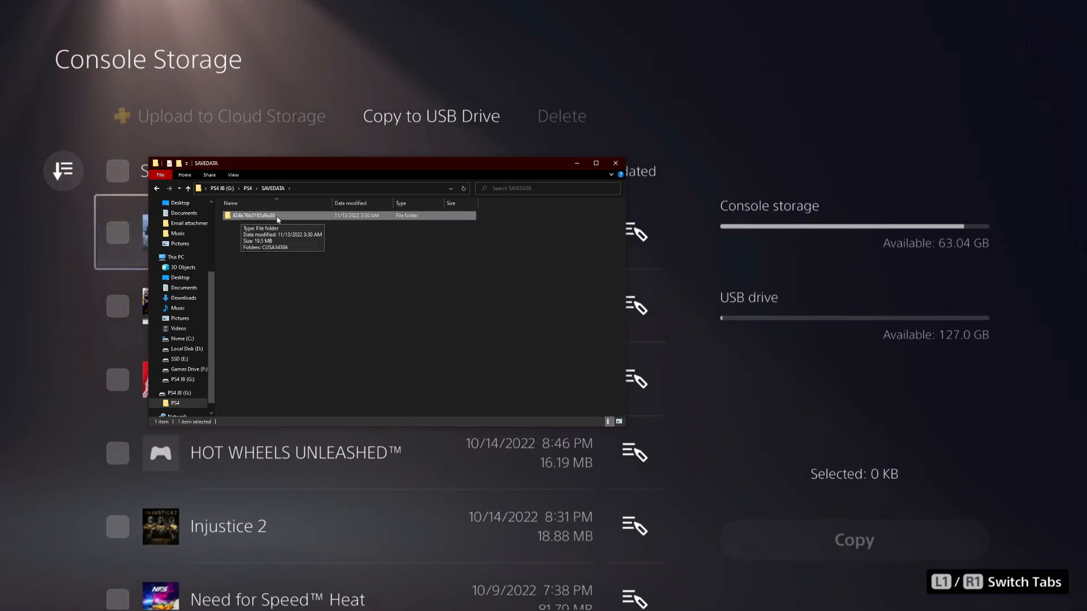
{"action": "double_click", "coordinate": [253, 215]}
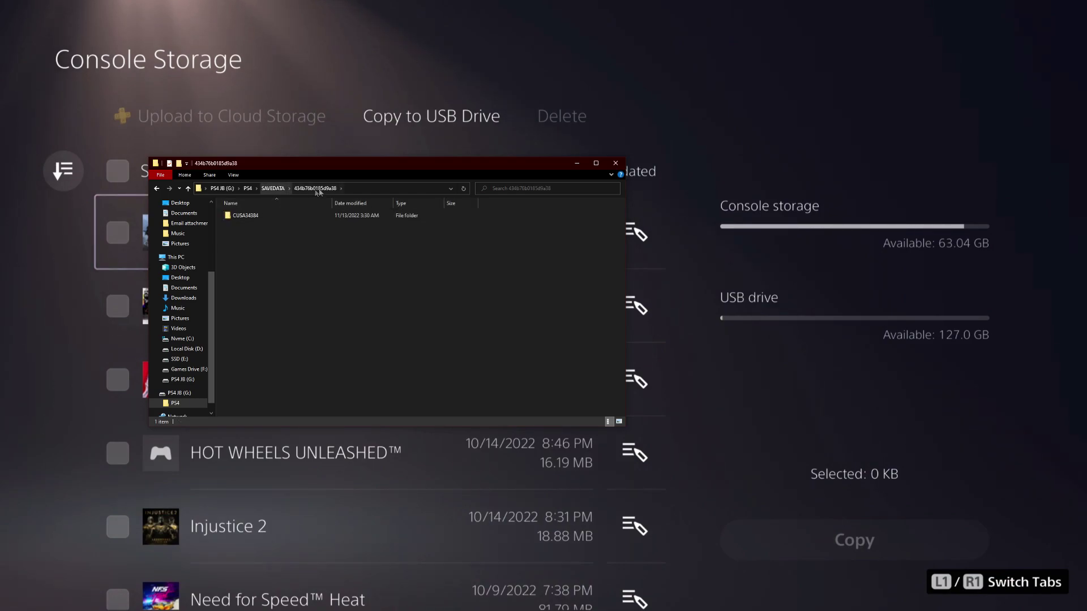
{"action": "left_click", "coordinate": [245, 215]}
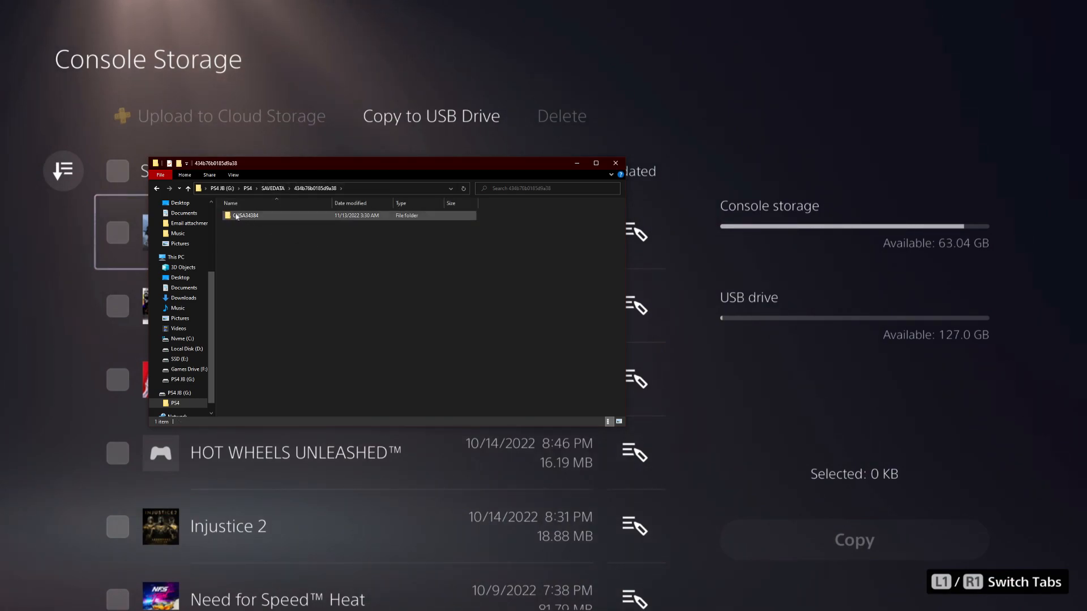
{"action": "left_click", "coordinate": [246, 215]}
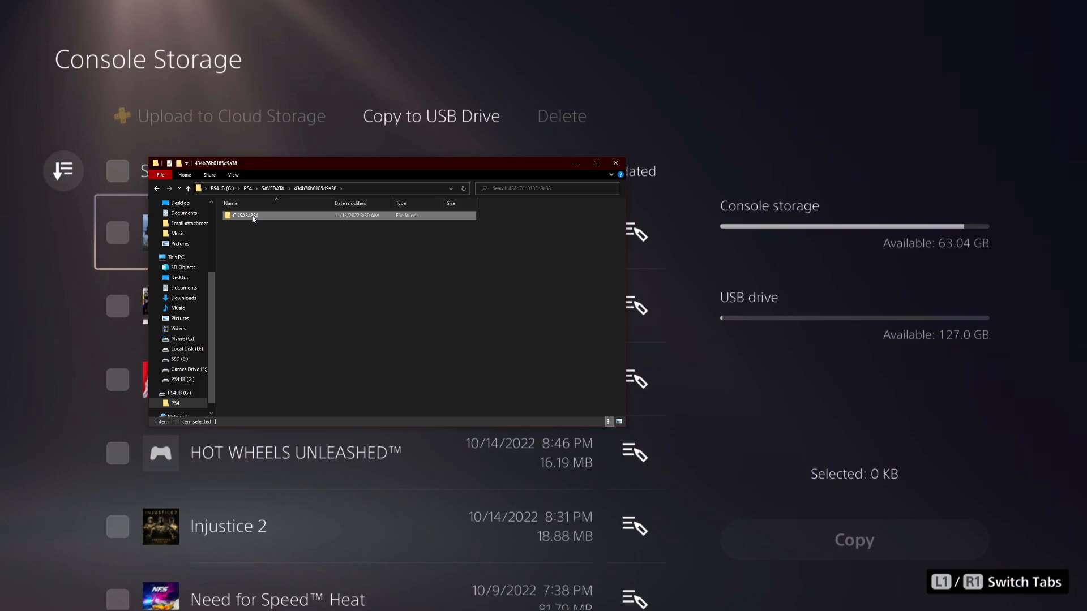
{"action": "double_click", "coordinate": [245, 216]}
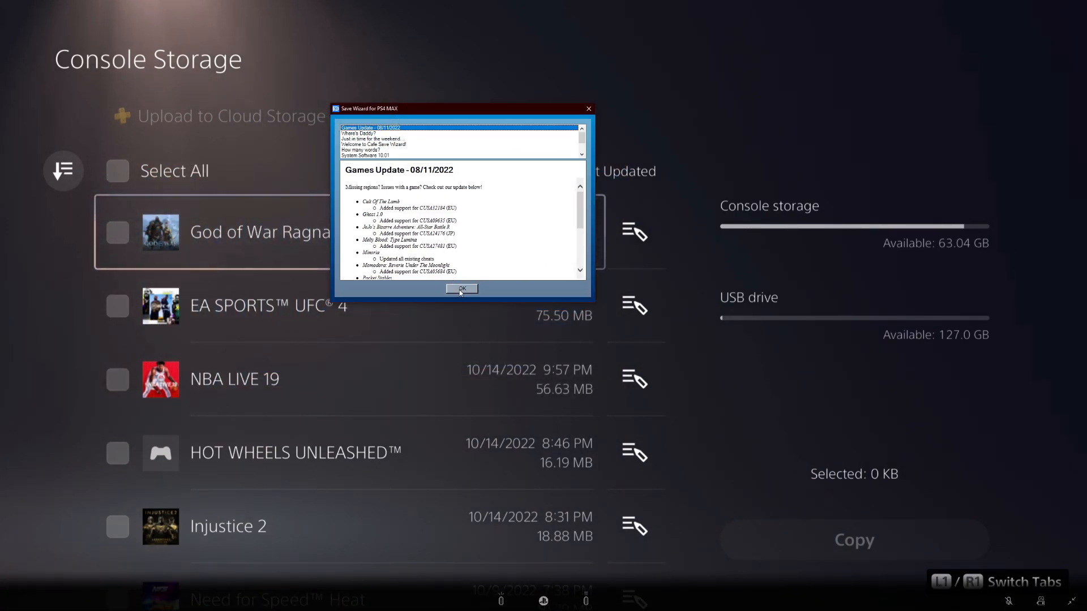
Step: Dismiss the update news, expand God Of War: Ragnarök and browse its Max XP cheats without applying
{"action": "left_click", "coordinate": [462, 288]}
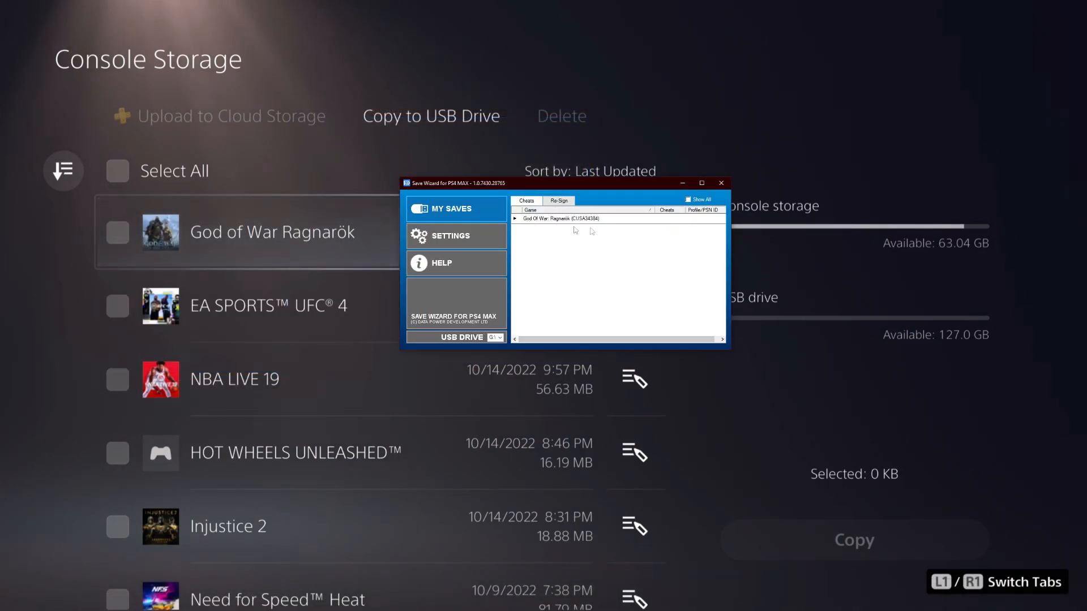
{"action": "left_click", "coordinate": [515, 219]}
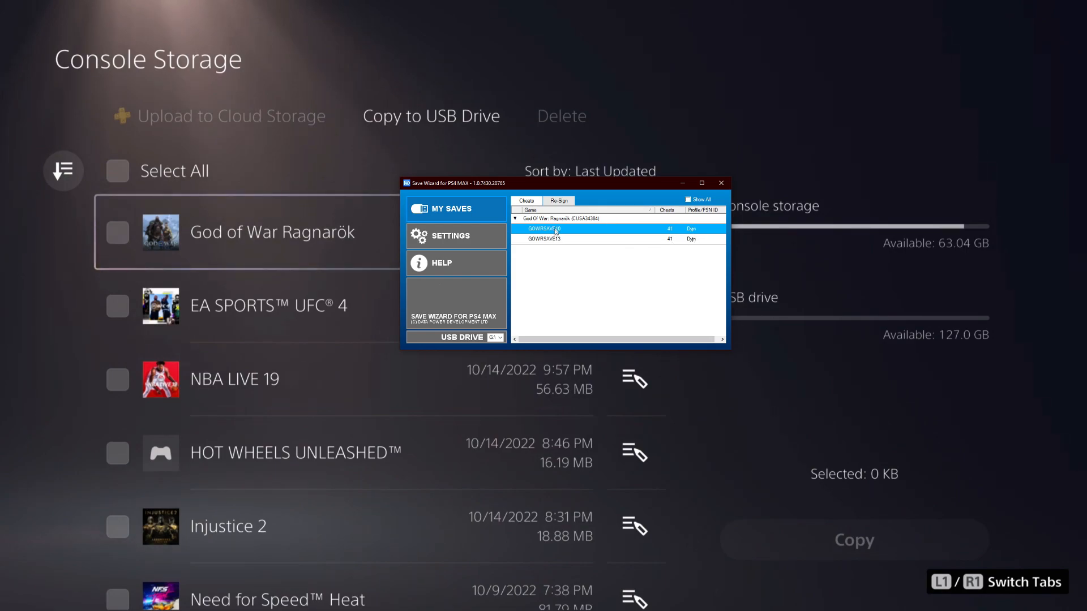
{"action": "mouse_move", "coordinate": [708, 246]}
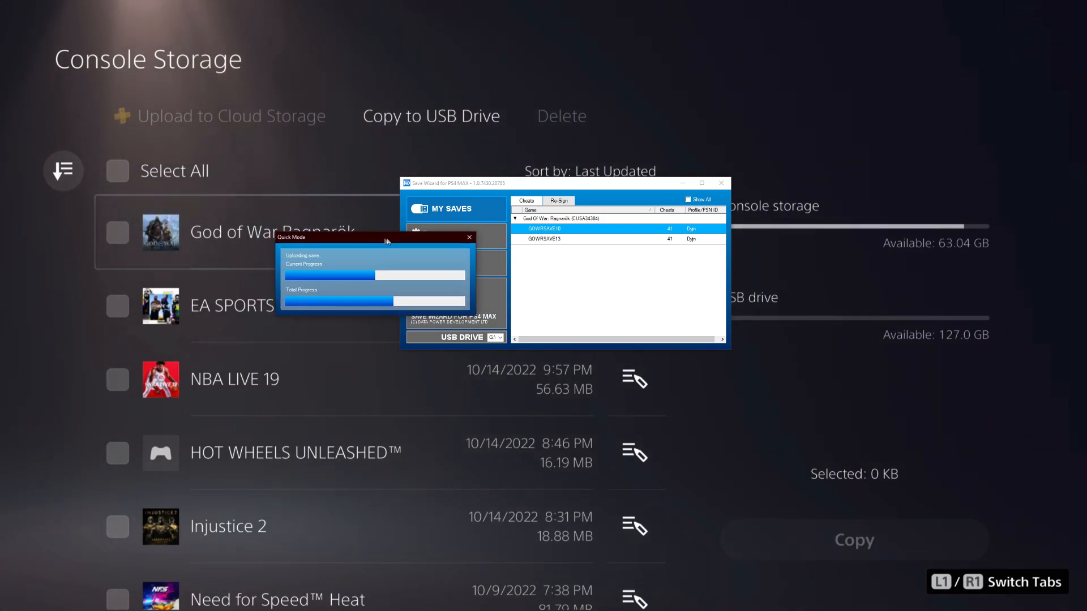
{"action": "left_click_drag", "start_coordinate": [386, 236], "coordinate": [363, 222]}
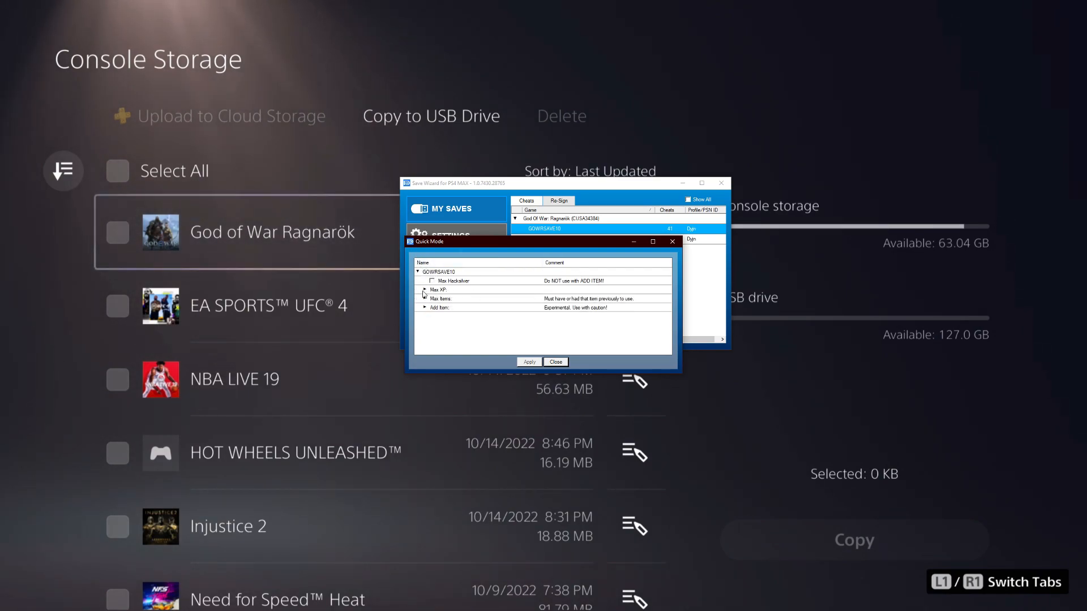
{"action": "left_click", "coordinate": [423, 289]}
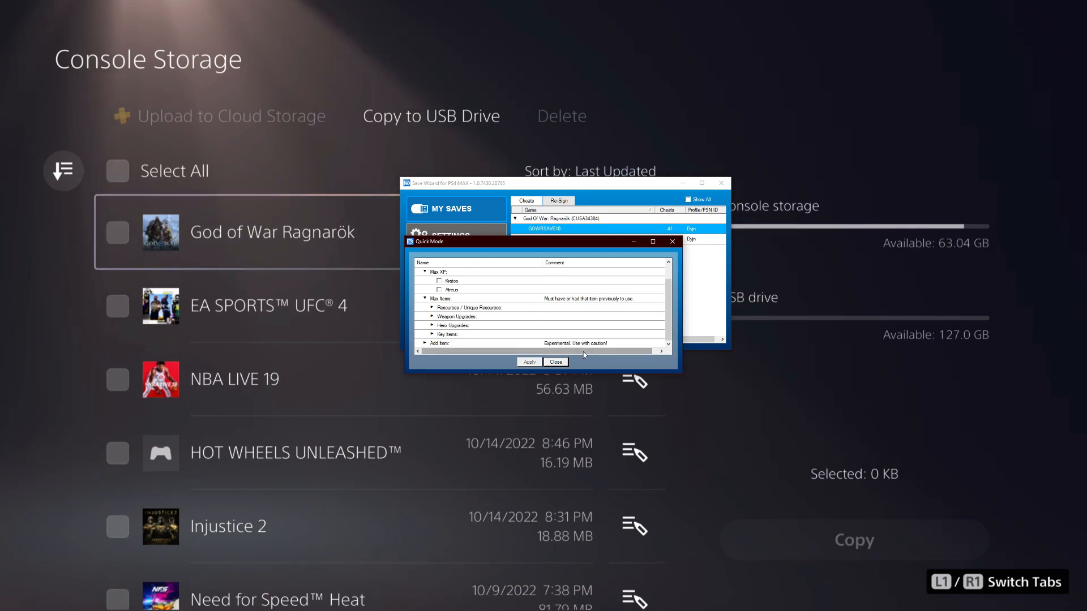
{"action": "left_click", "coordinate": [555, 362]}
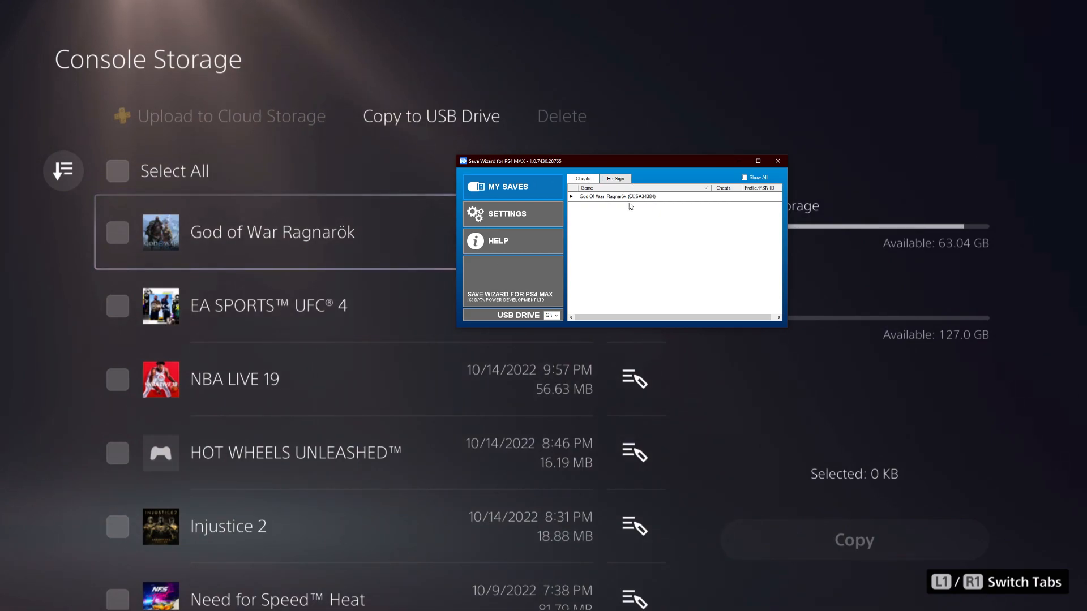
{"action": "mouse_move", "coordinate": [509, 347]}
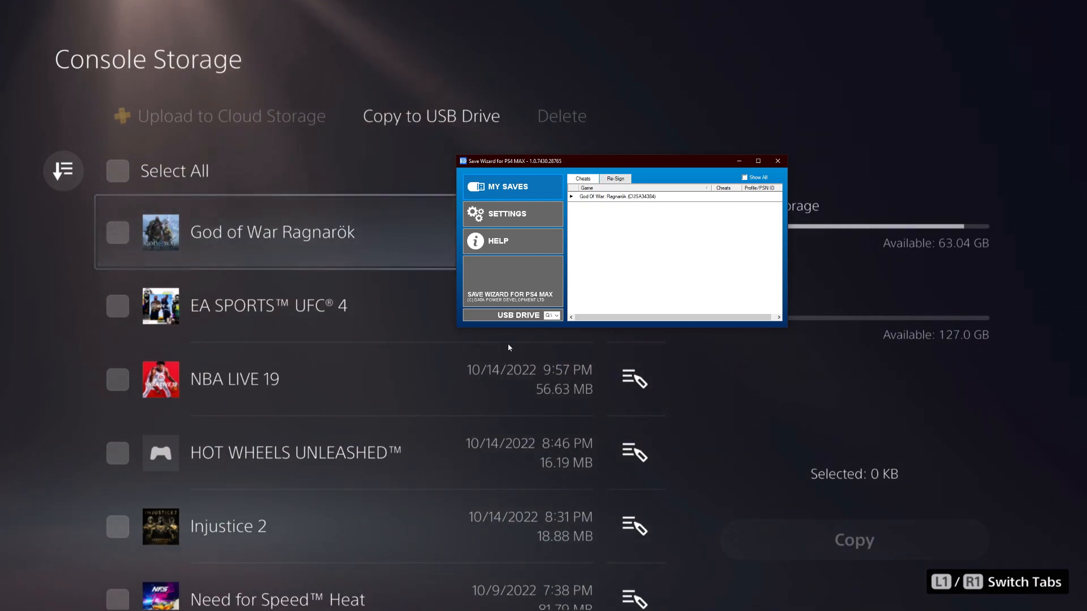
Step: Show the US God of War Ragnarök starter save zip's contents in WinRAR
{"action": "left_click", "coordinate": [12, 602]}
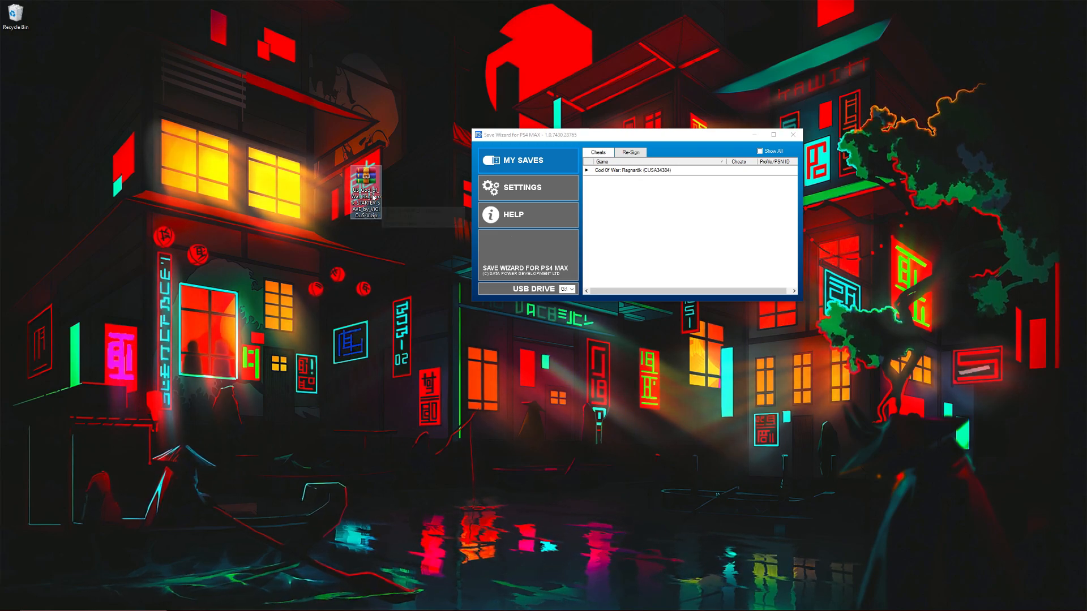
{"action": "mouse_move", "coordinate": [368, 186]}
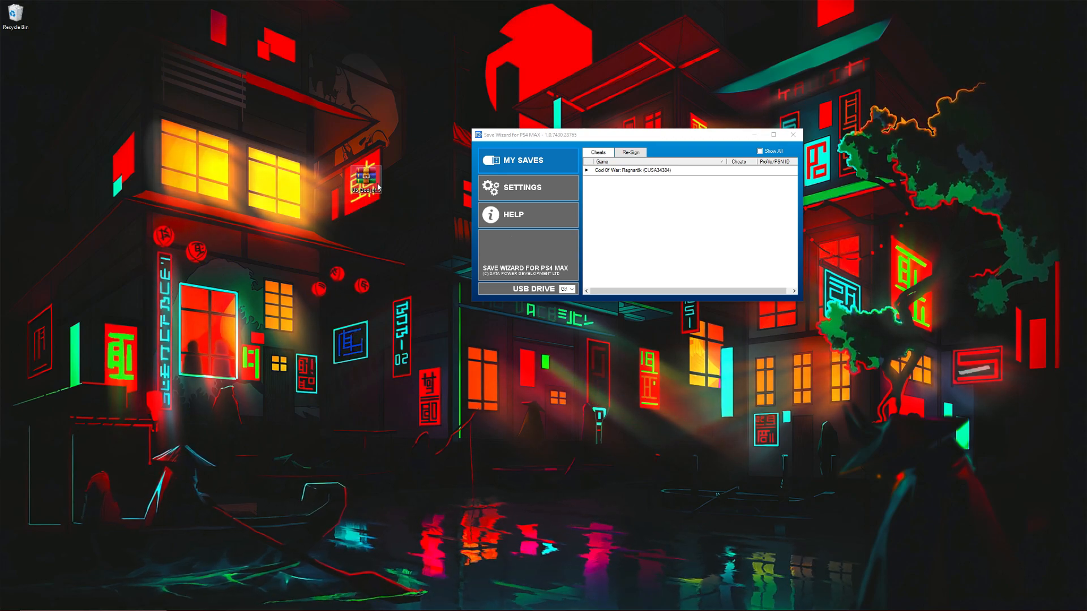
{"action": "double_click", "coordinate": [364, 177]}
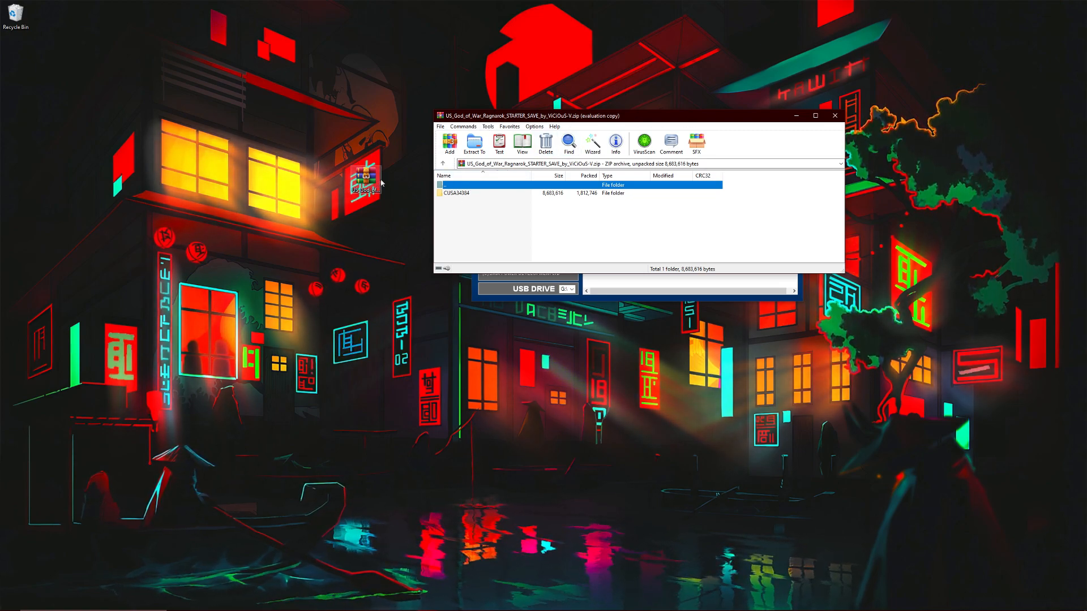
Step: Extract the CUSA34384 folder from the WinRAR archive onto the desktop
{"action": "left_click", "coordinate": [491, 193]}
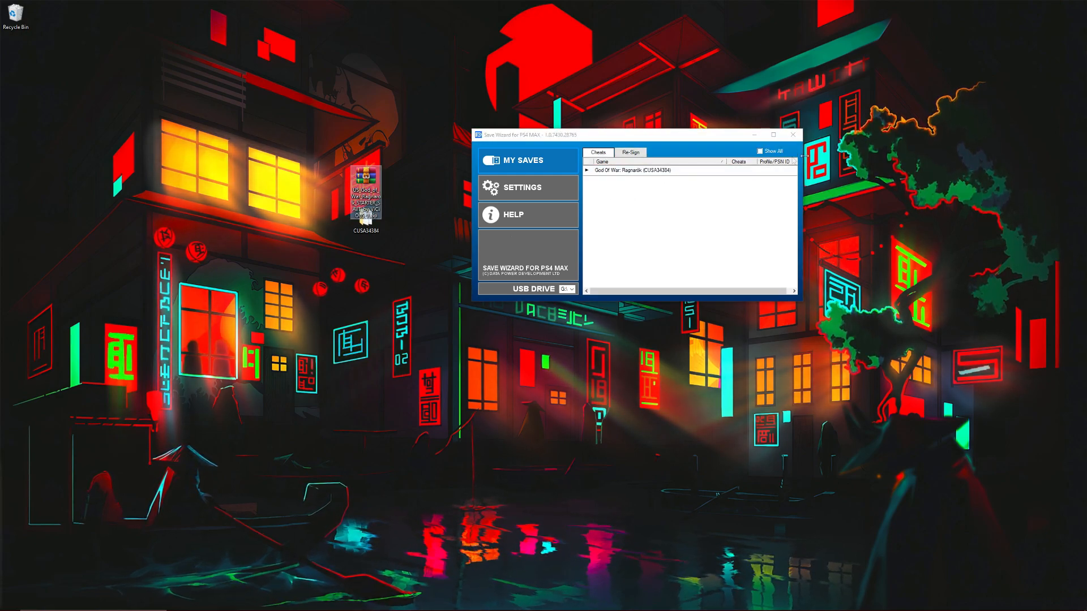
{"action": "mouse_move", "coordinate": [380, 218]}
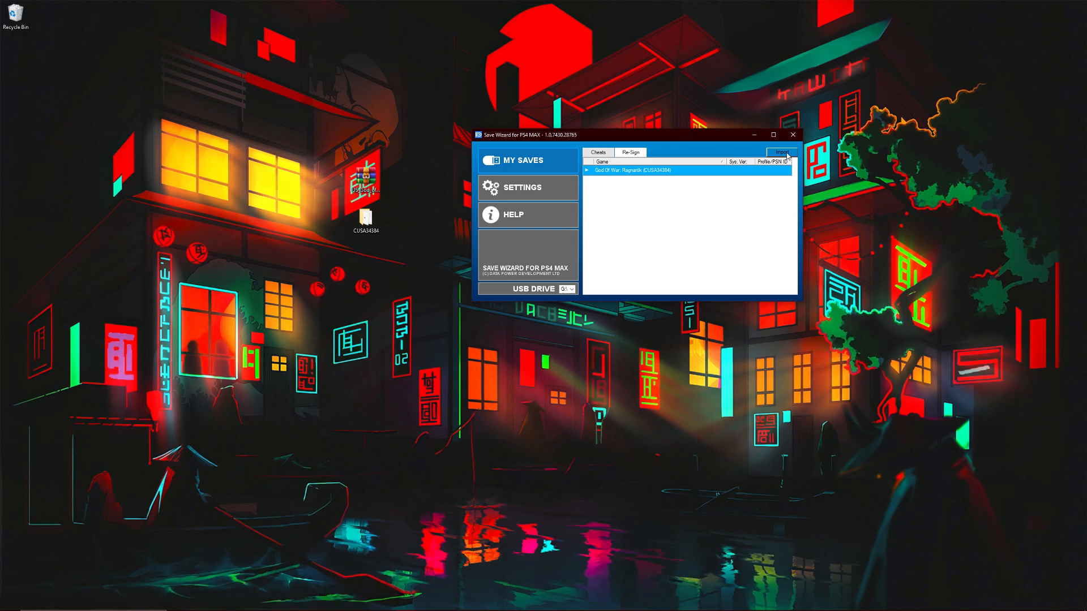
Step: Import GOWRSAVE15 from the US starter save zip and re-sign it to the chosen profile
{"action": "left_click", "coordinate": [781, 152]}
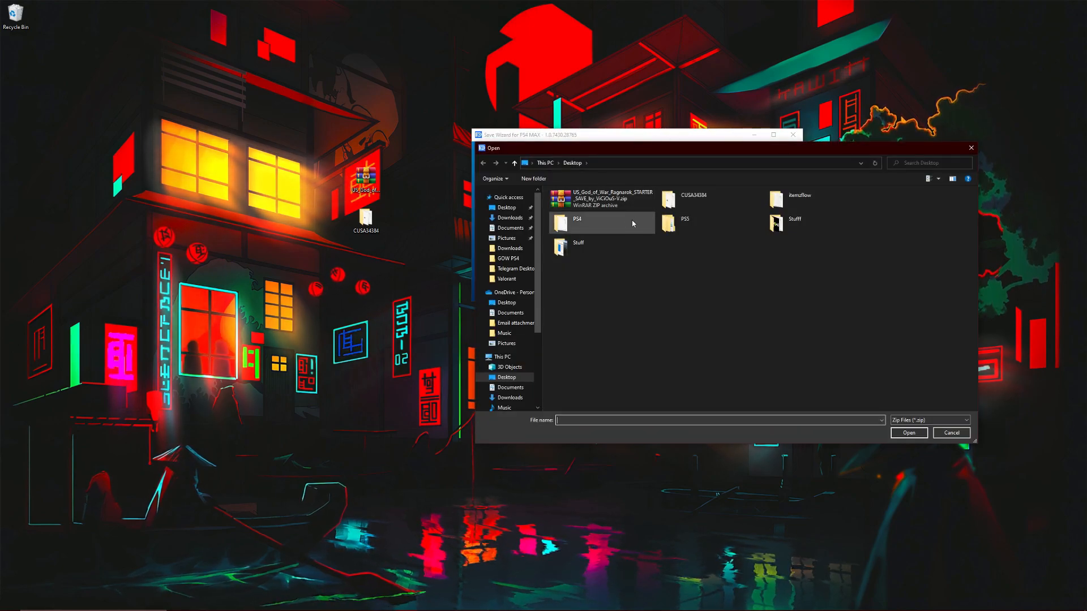
{"action": "left_click", "coordinate": [600, 198]}
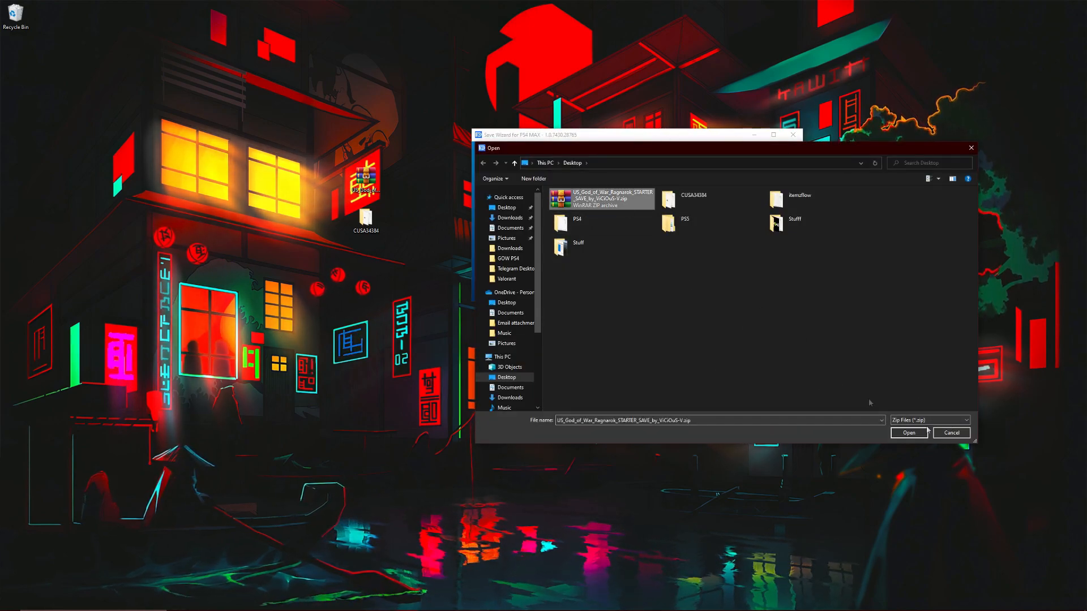
{"action": "left_click", "coordinate": [908, 432]}
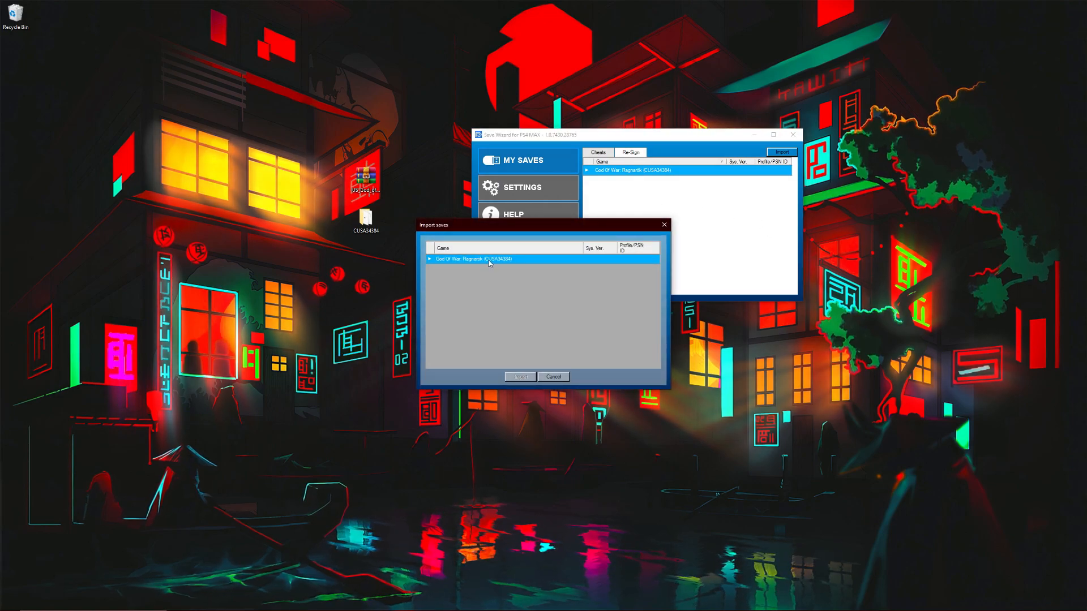
{"action": "left_click", "coordinate": [429, 259]}
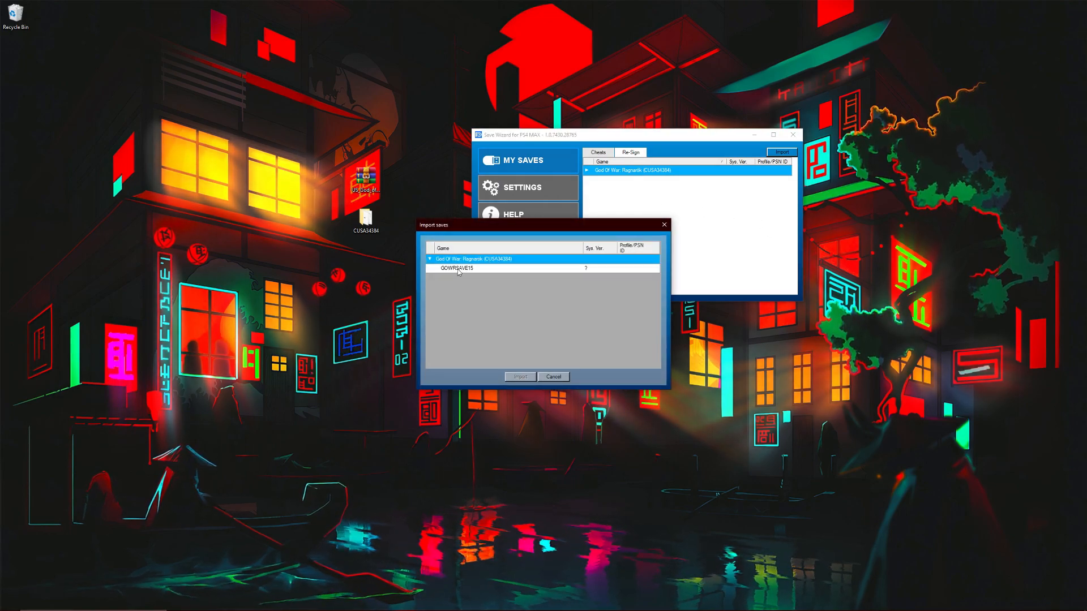
{"action": "left_click", "coordinate": [458, 267]}
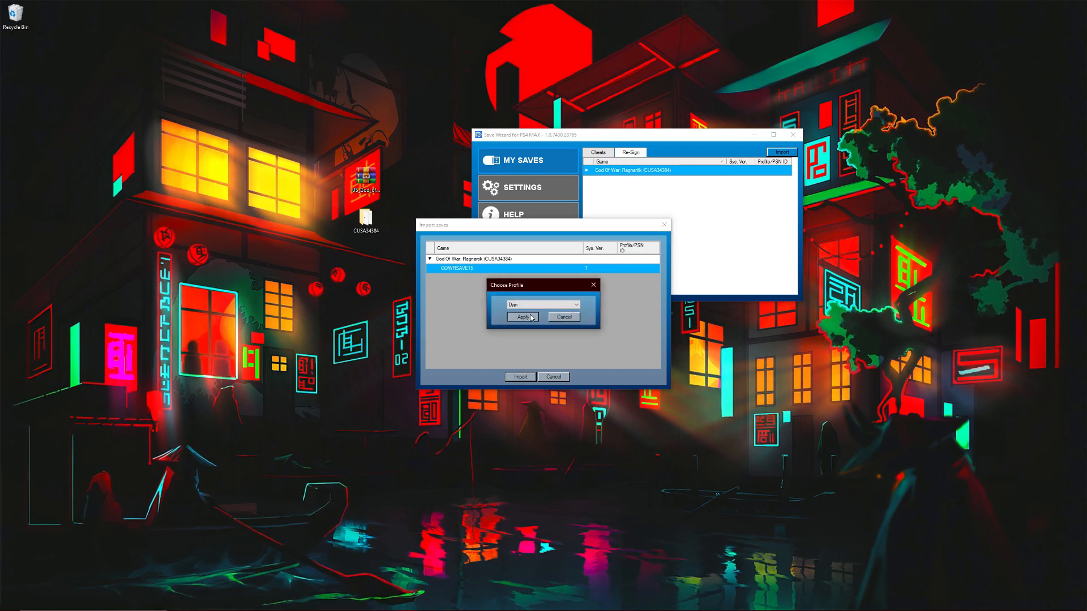
{"action": "left_click", "coordinate": [523, 317]}
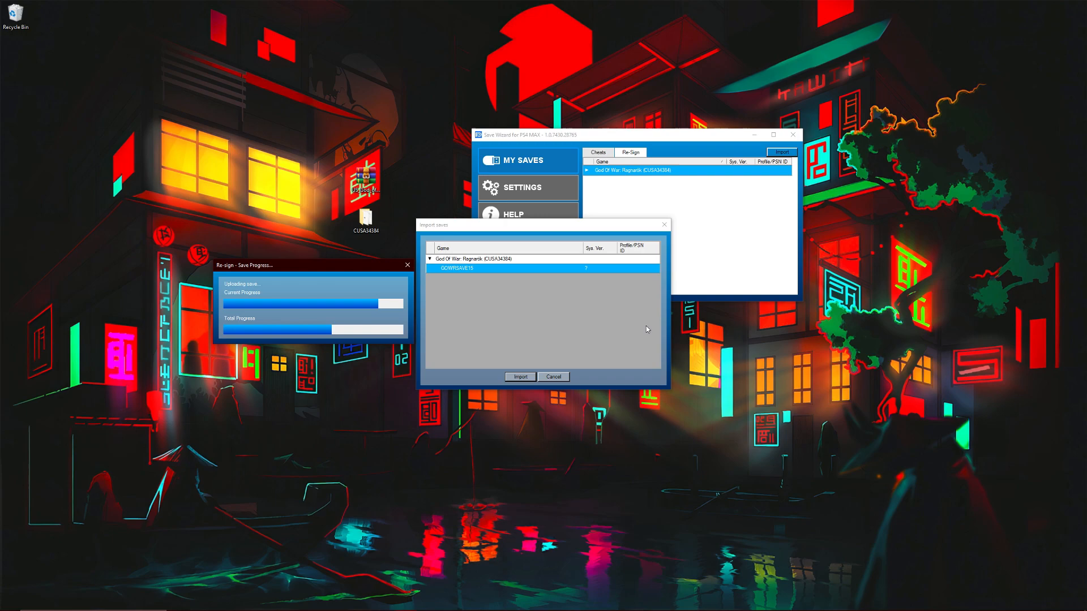
{"action": "mouse_move", "coordinate": [640, 327]}
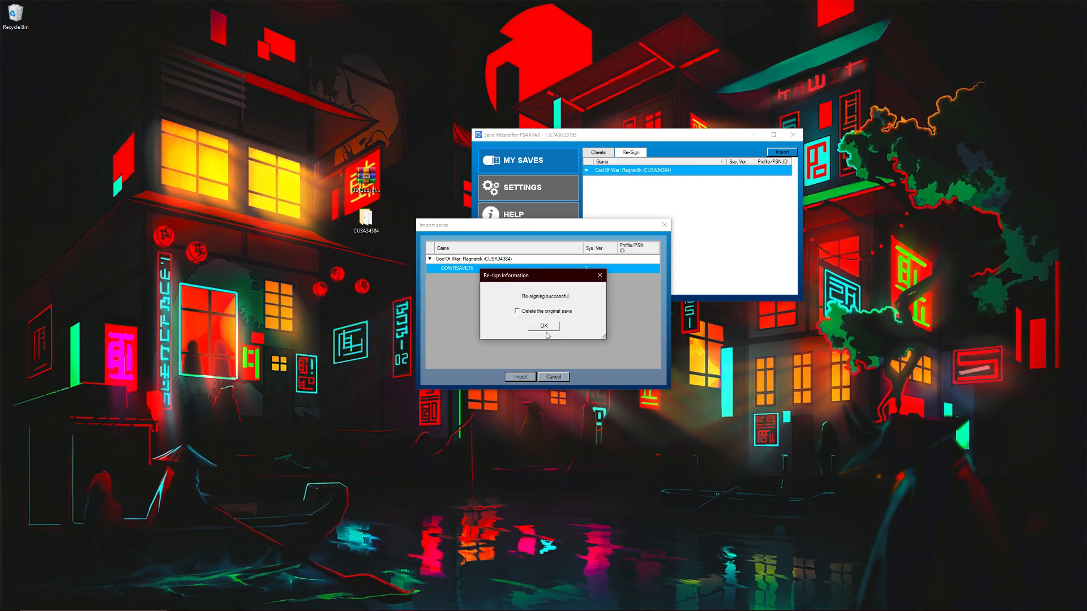
{"action": "left_click", "coordinate": [543, 326]}
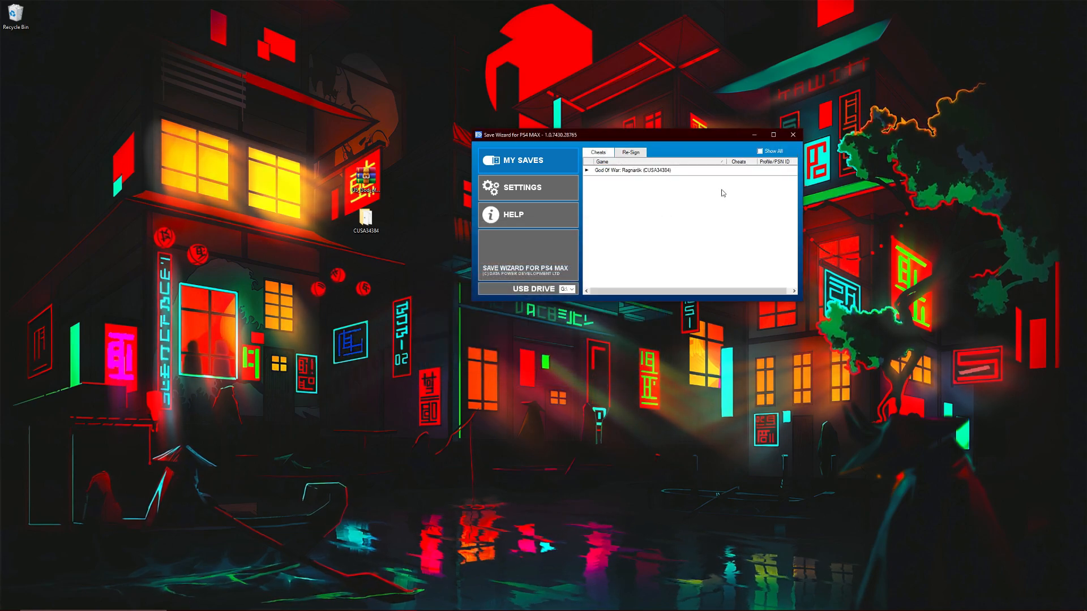
Step: Check GOWRSAVE15 now appears under God of War Ragnarök in the Re-Sign list
{"action": "left_click", "coordinate": [588, 170]}
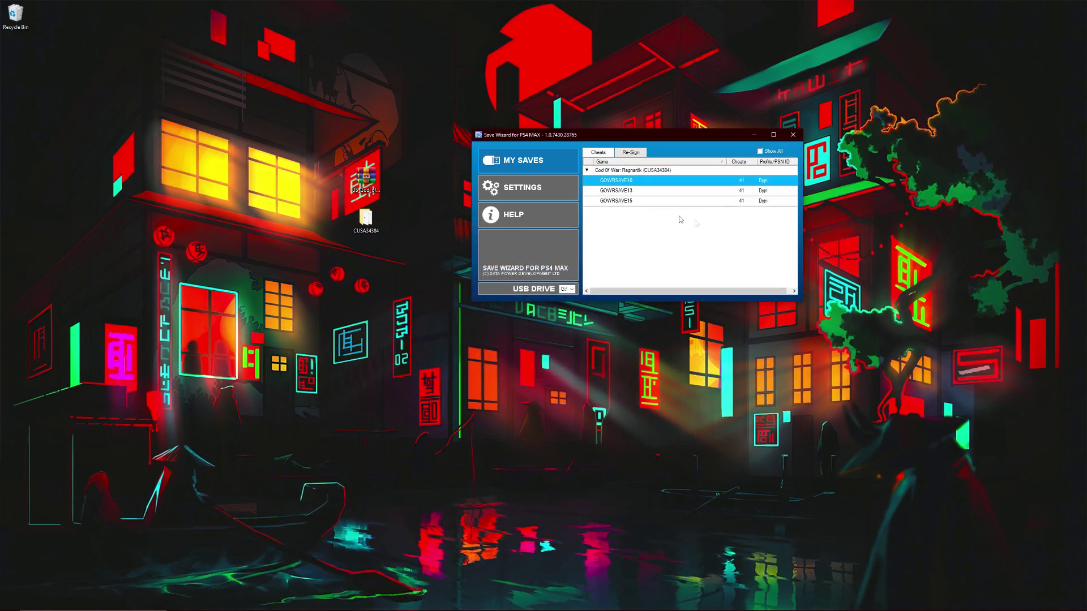
{"action": "left_click", "coordinate": [618, 201]}
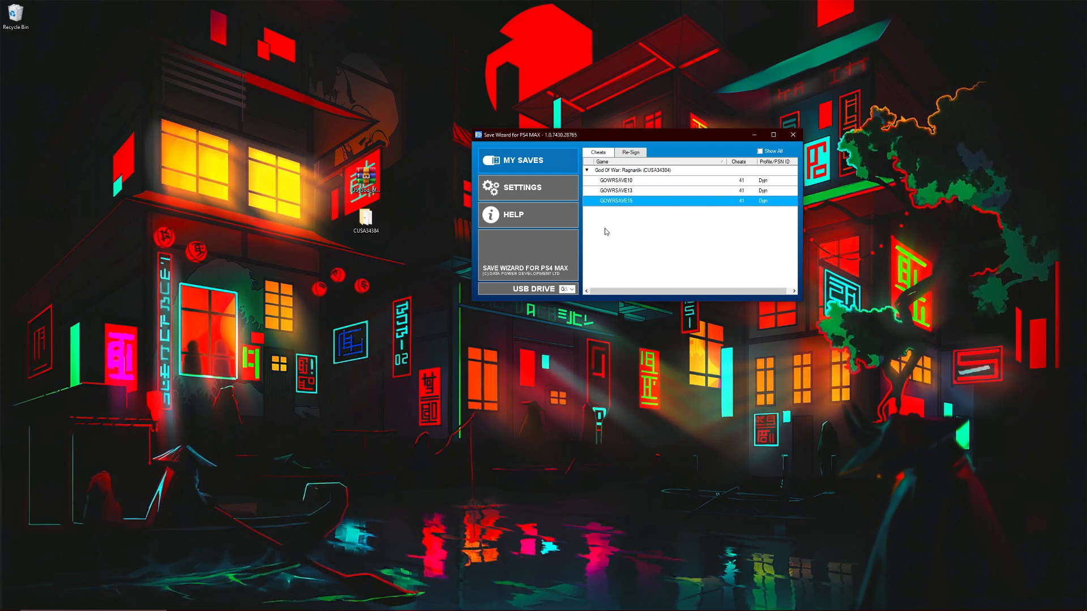
{"action": "mouse_move", "coordinate": [613, 228]}
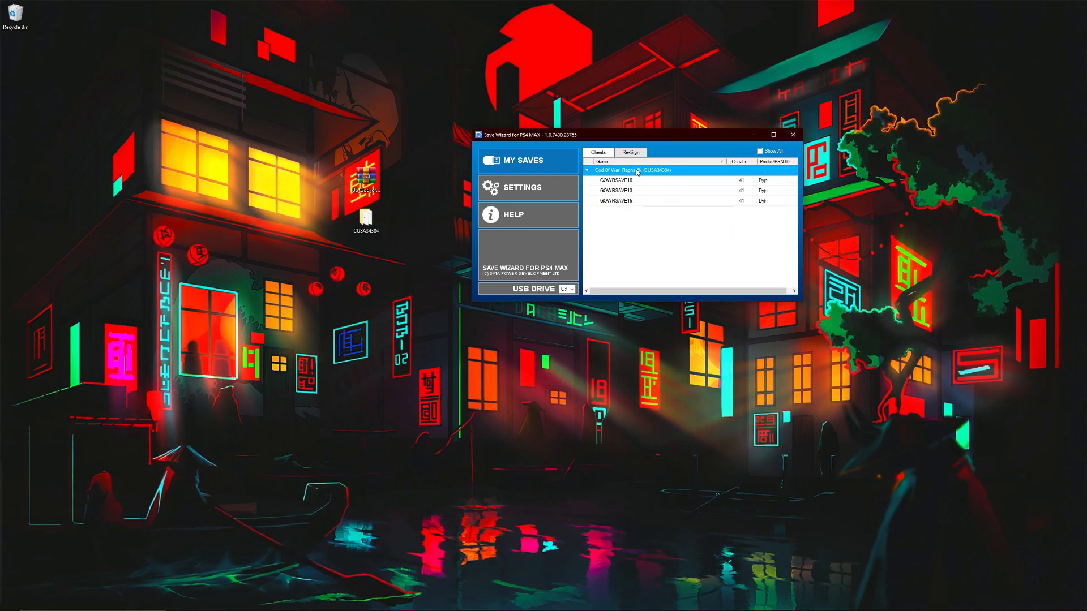
{"action": "left_click", "coordinate": [588, 170]}
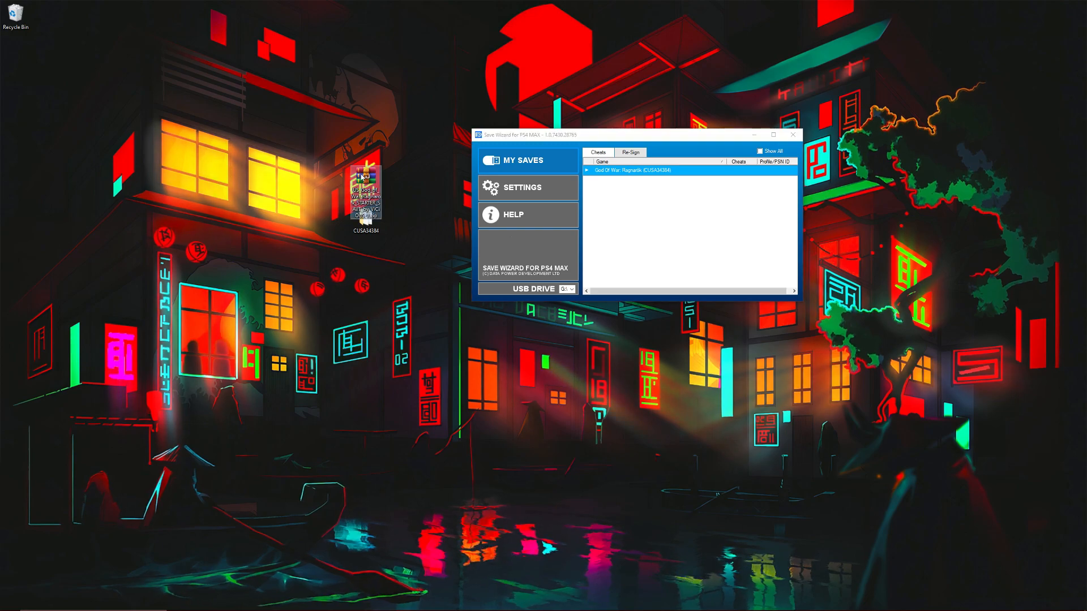
Step: Archive a CUSA34386 folder holding GOWRSAVE1 and its .bin as the EU starter save zip
{"action": "double_click", "coordinate": [367, 192]}
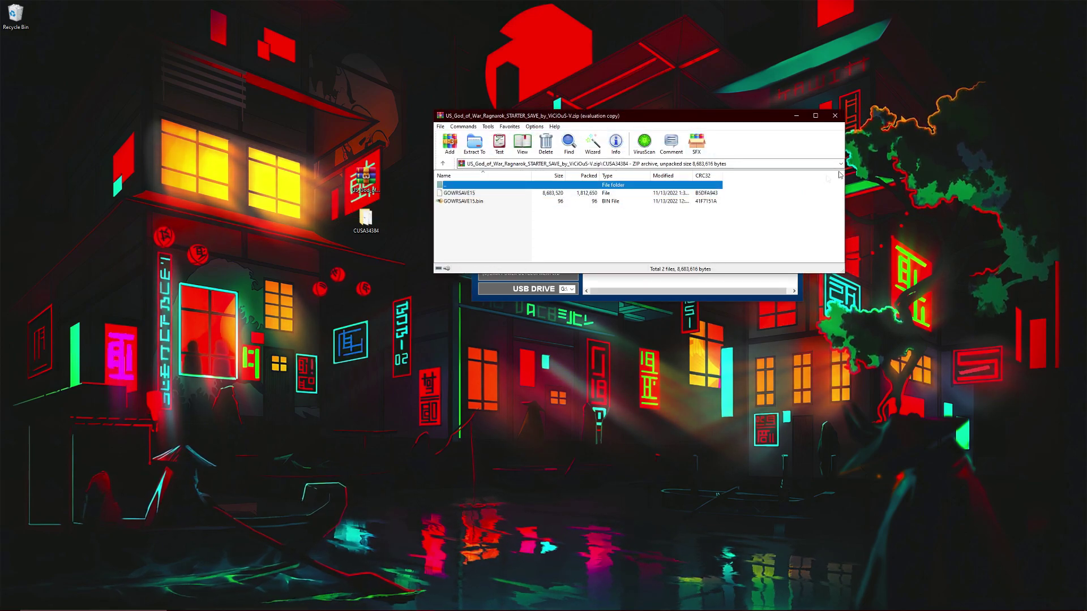
{"action": "mouse_move", "coordinate": [823, 122]}
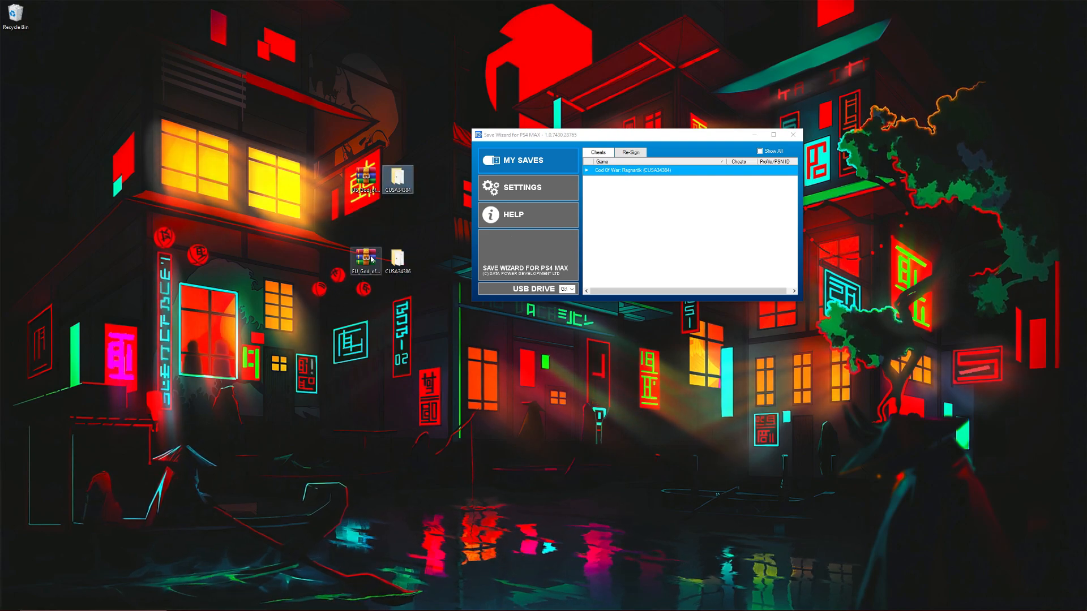
{"action": "mouse_move", "coordinate": [396, 262]}
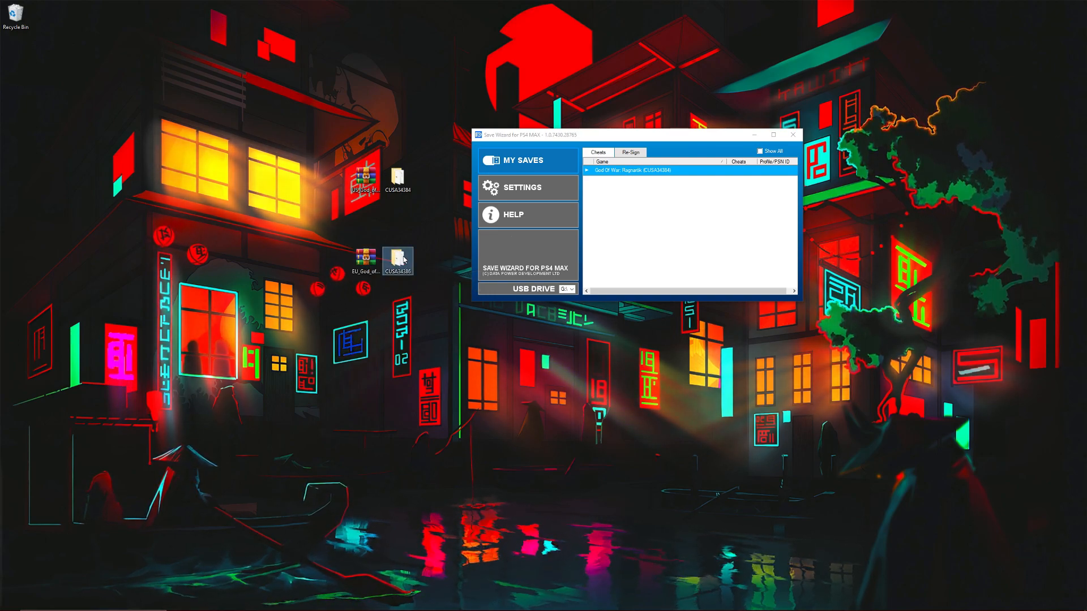
{"action": "mouse_move", "coordinate": [387, 260]}
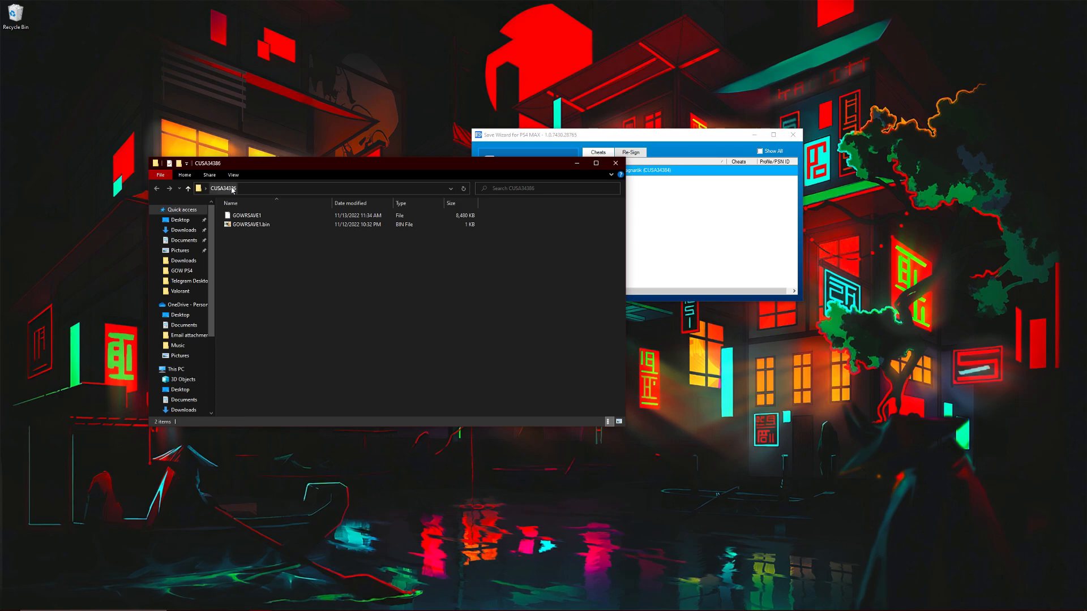
{"action": "left_click", "coordinate": [252, 224]}
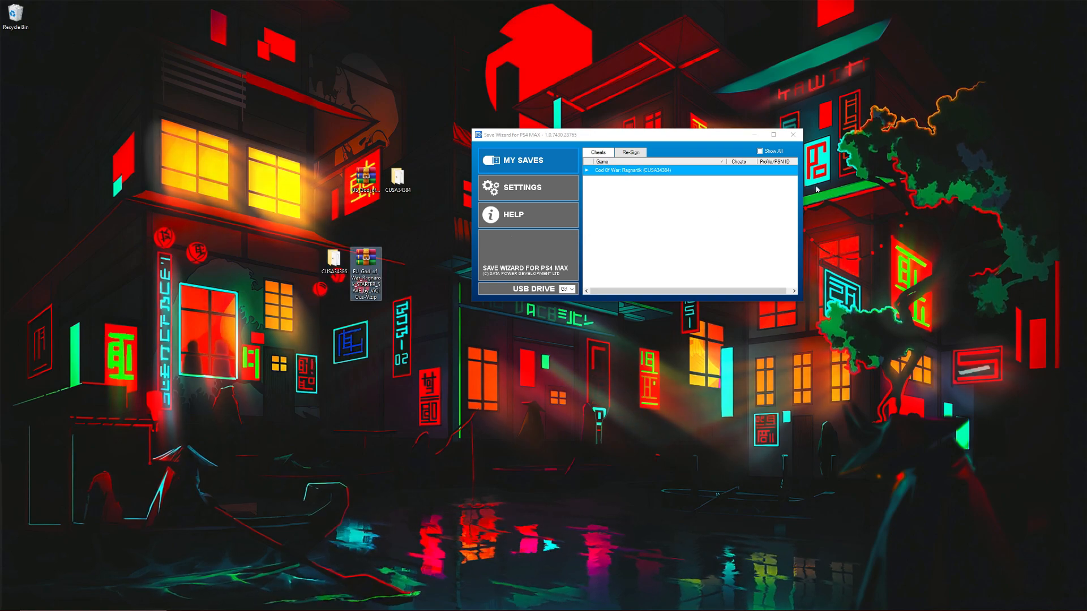
{"action": "left_click", "coordinate": [631, 152]}
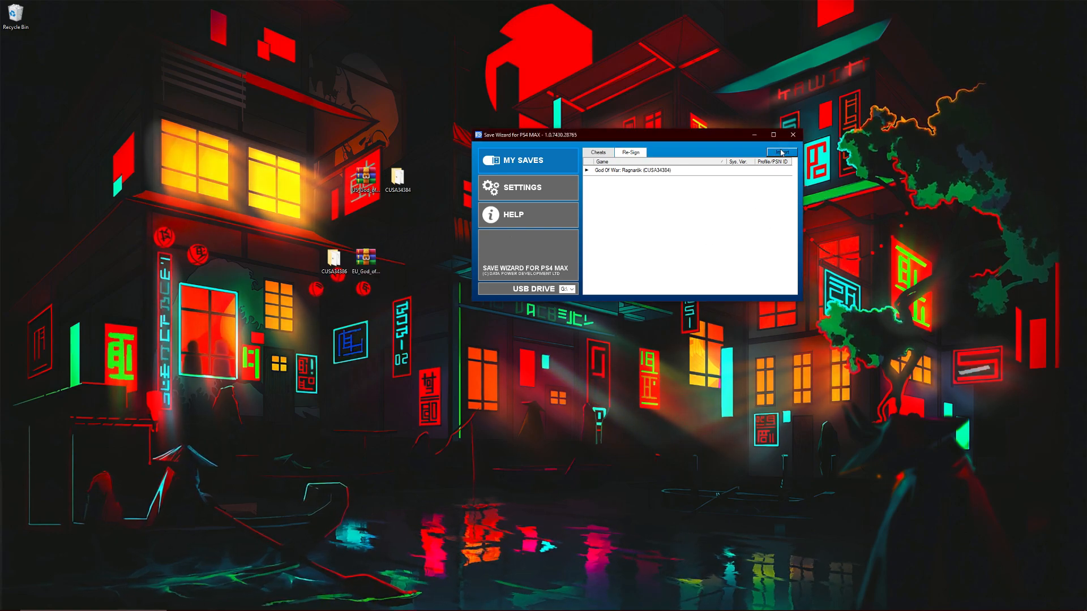
Step: Import GOWRSAVE1 from the EU zip so God of War Ragnarök (CUSA34386) is listed
{"action": "left_click", "coordinate": [782, 151]}
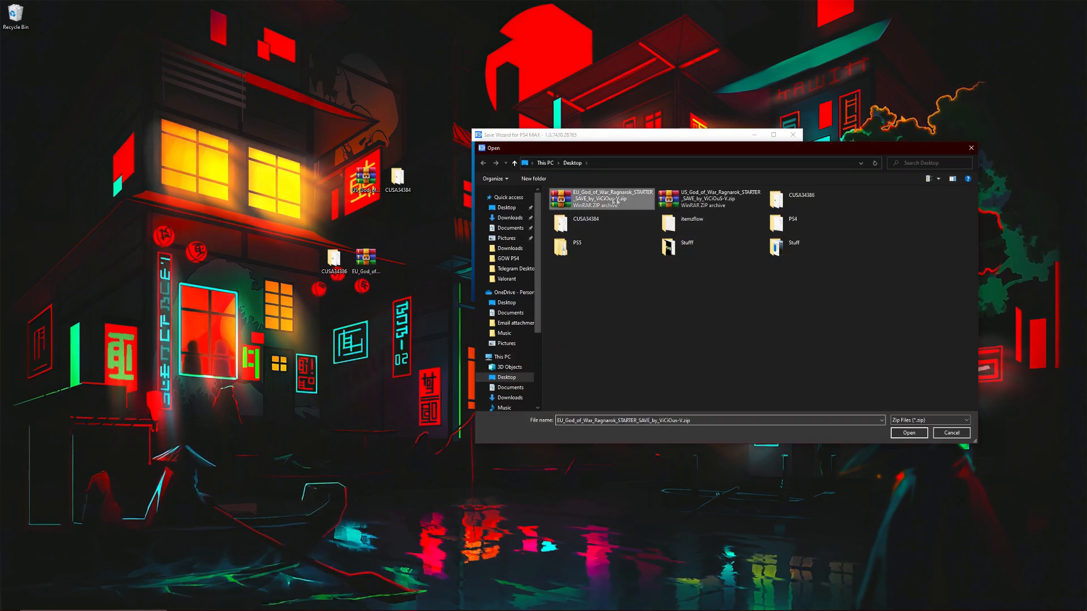
{"action": "left_click", "coordinate": [909, 432]}
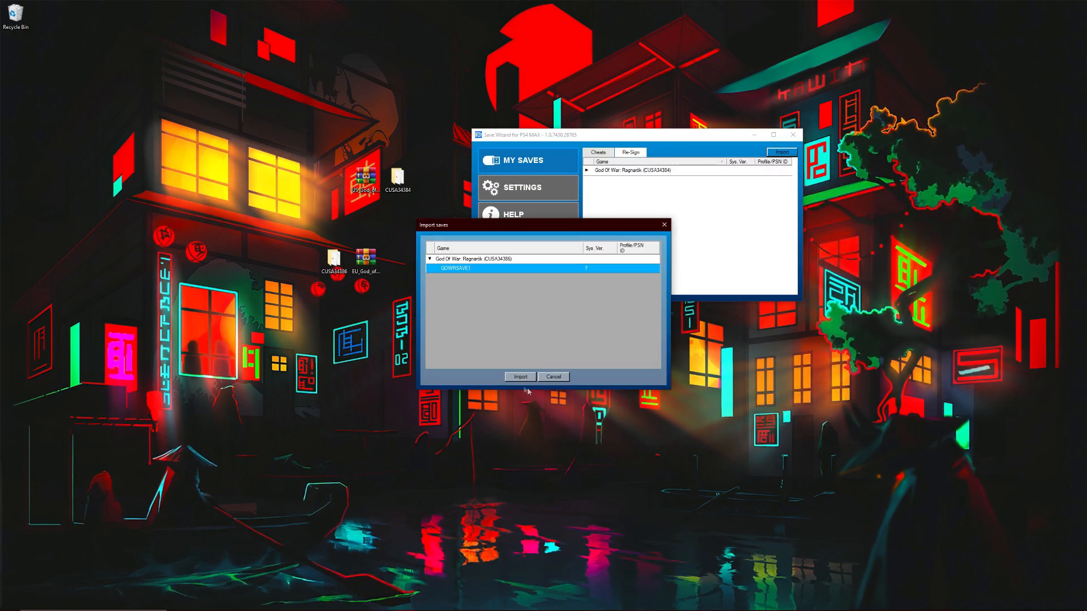
{"action": "left_click", "coordinate": [520, 377]}
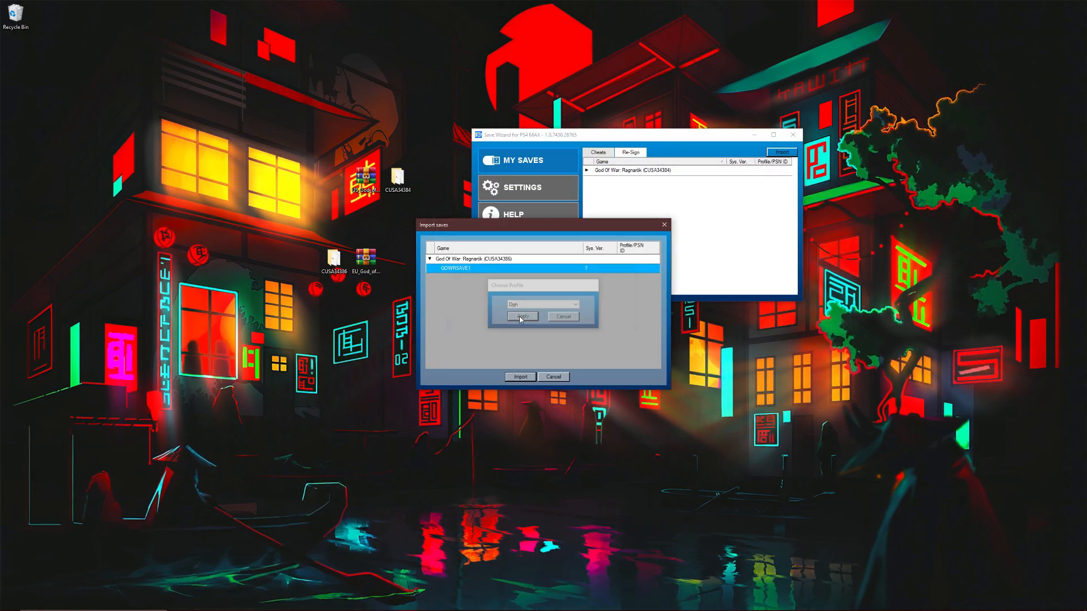
{"action": "left_click", "coordinate": [522, 317]}
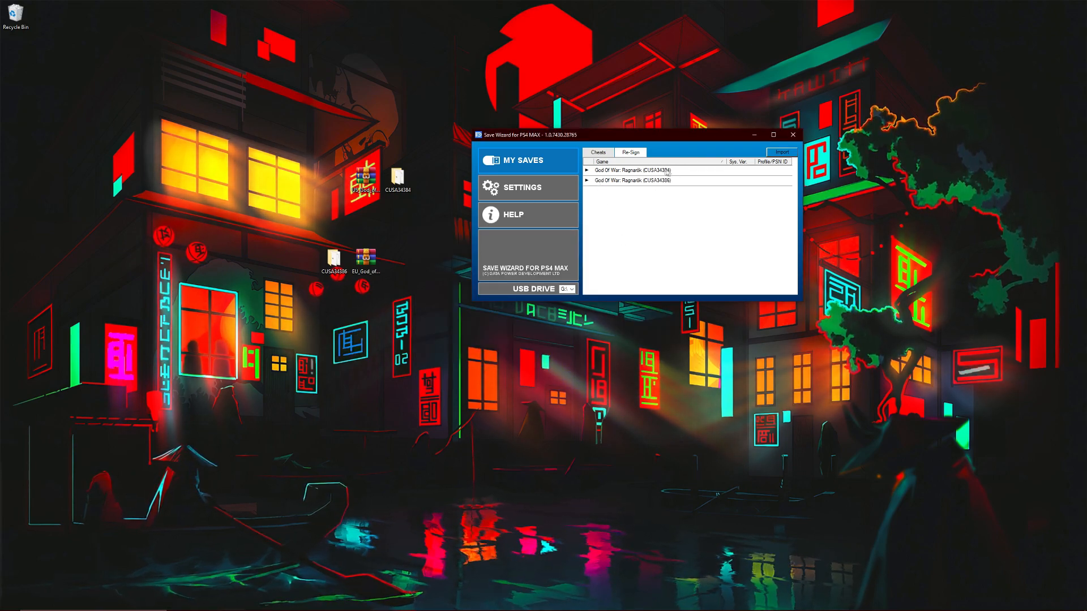
{"action": "left_click", "coordinate": [653, 169]}
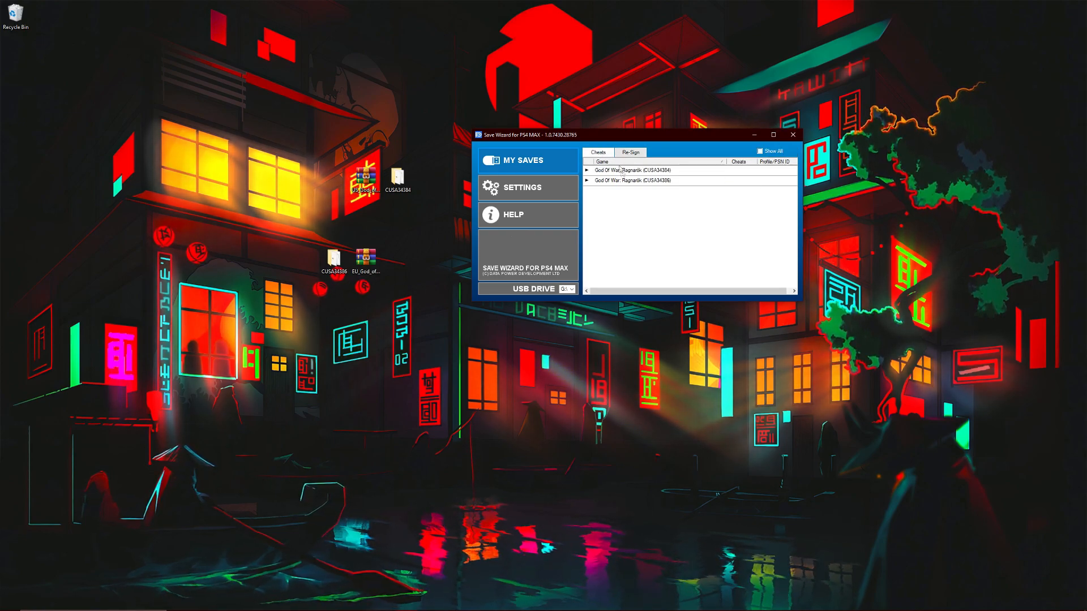
Step: Export the raw GOWRSAVE1 data from the CUSA34386 save in Advanced Mode to the desktop
{"action": "left_click", "coordinate": [646, 170]}
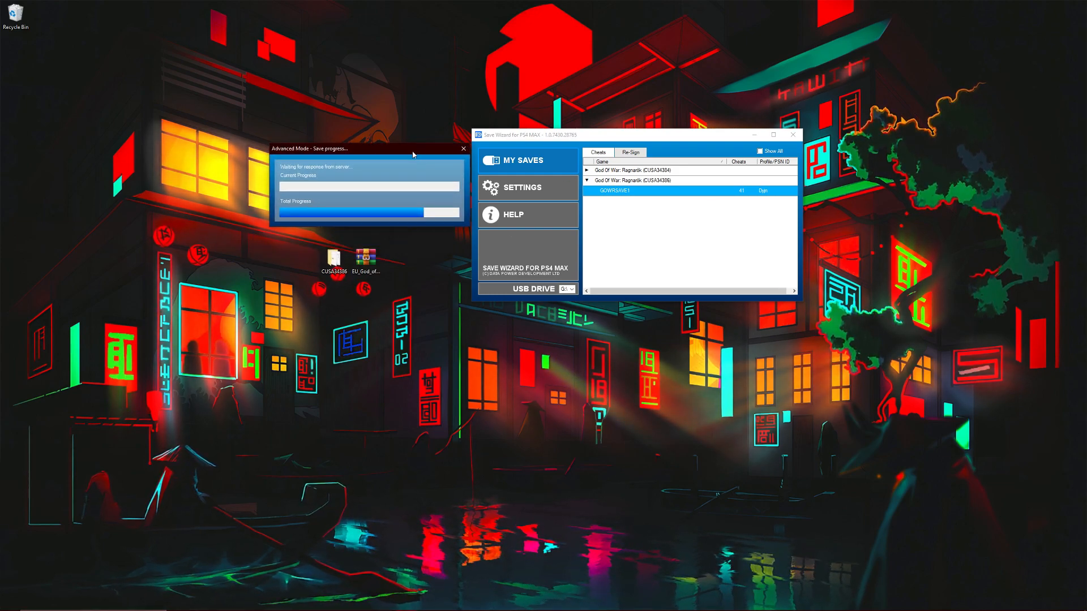
{"action": "left_click_drag", "start_coordinate": [366, 149], "coordinate": [570, 311]}
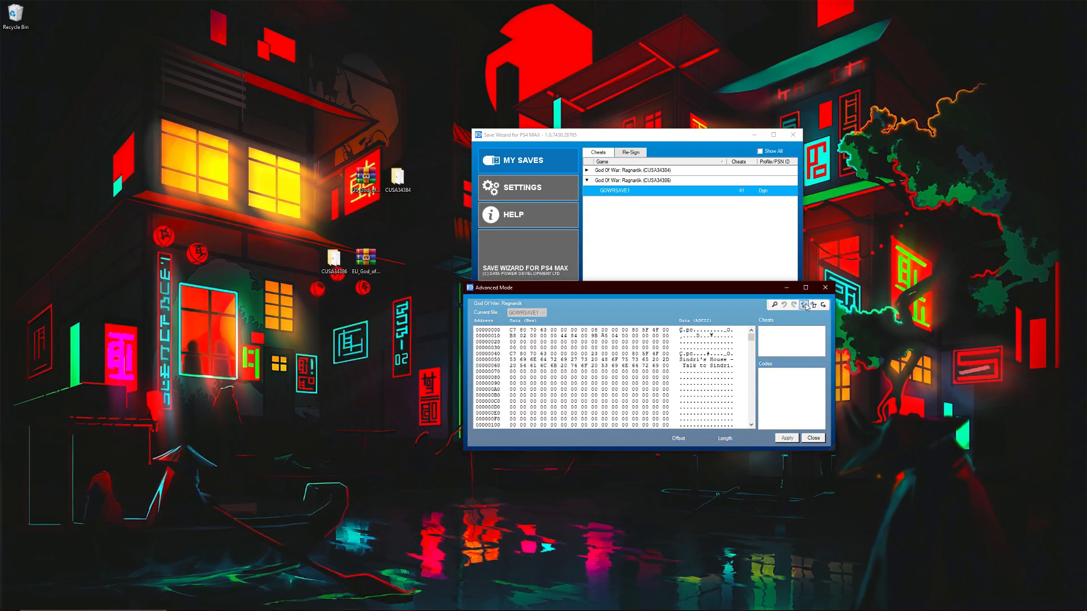
{"action": "mouse_move", "coordinate": [812, 304]}
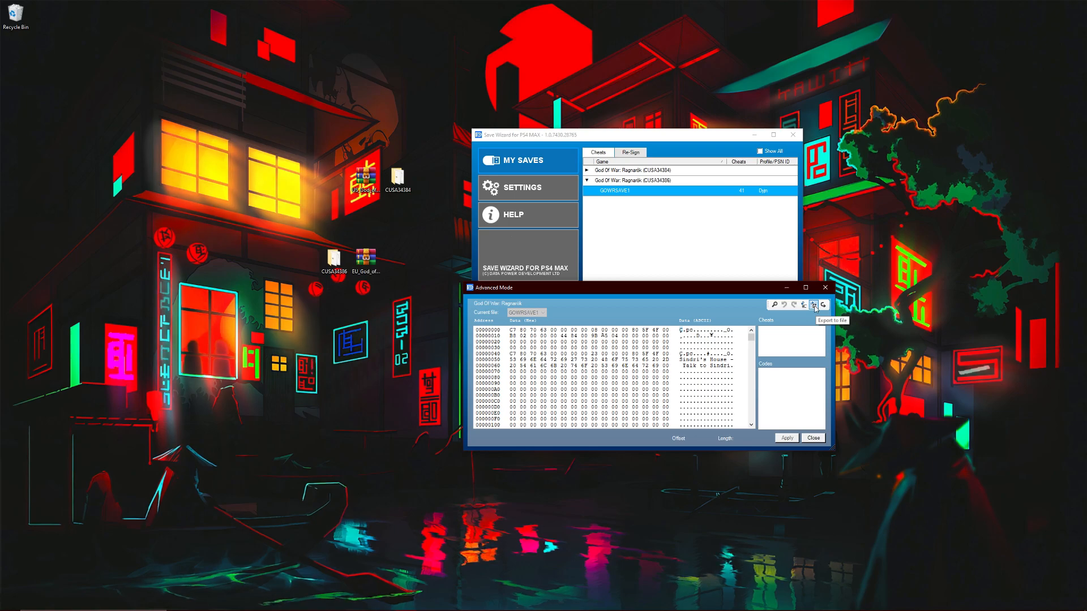
{"action": "left_click", "coordinate": [813, 304]}
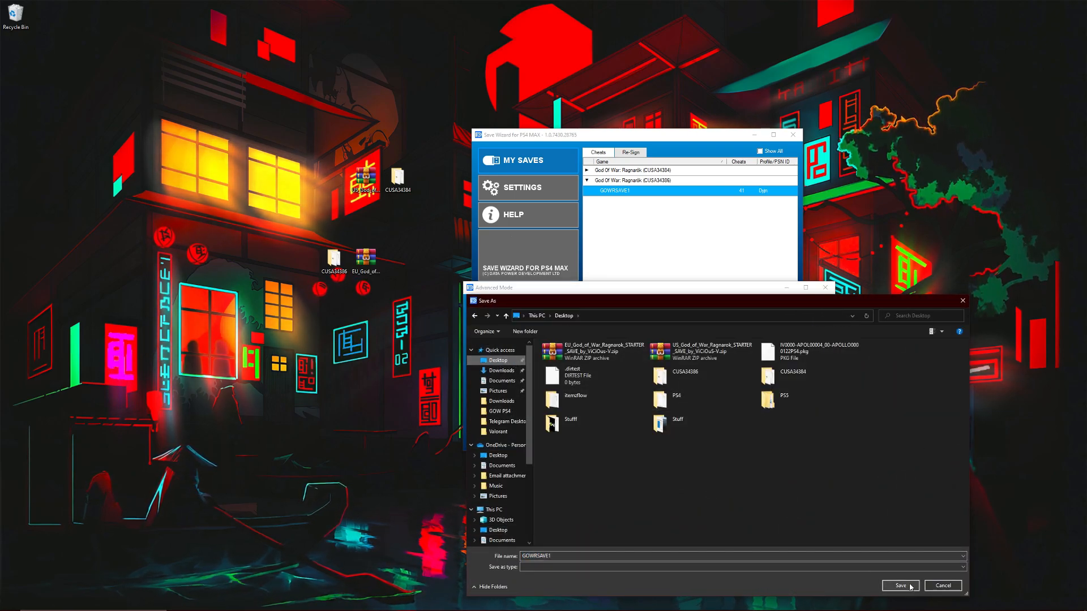
{"action": "left_click", "coordinate": [900, 585]}
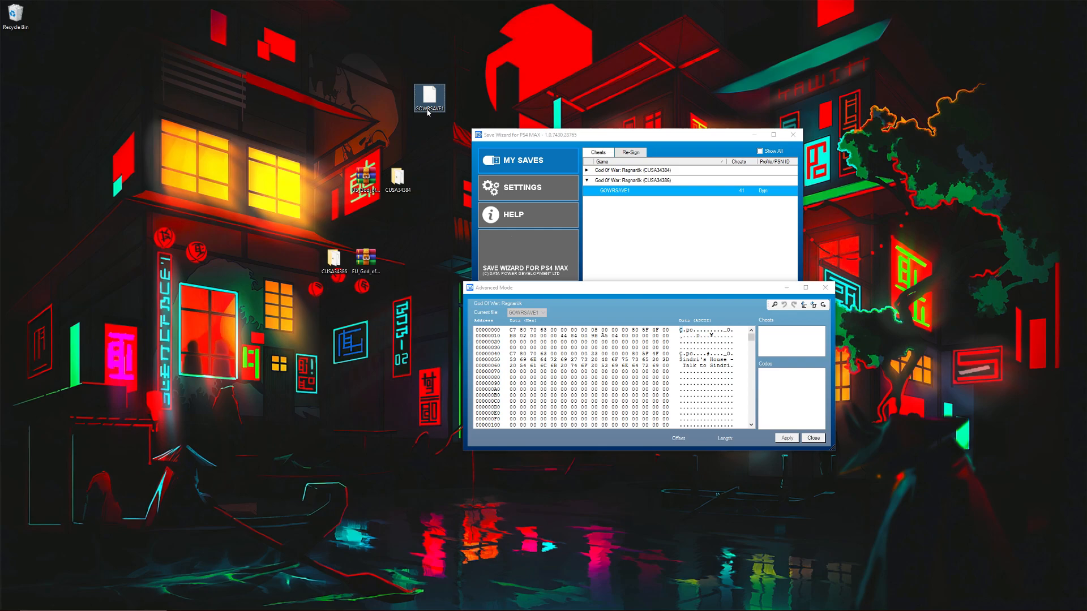
{"action": "left_click_drag", "start_coordinate": [429, 97], "coordinate": [397, 262]}
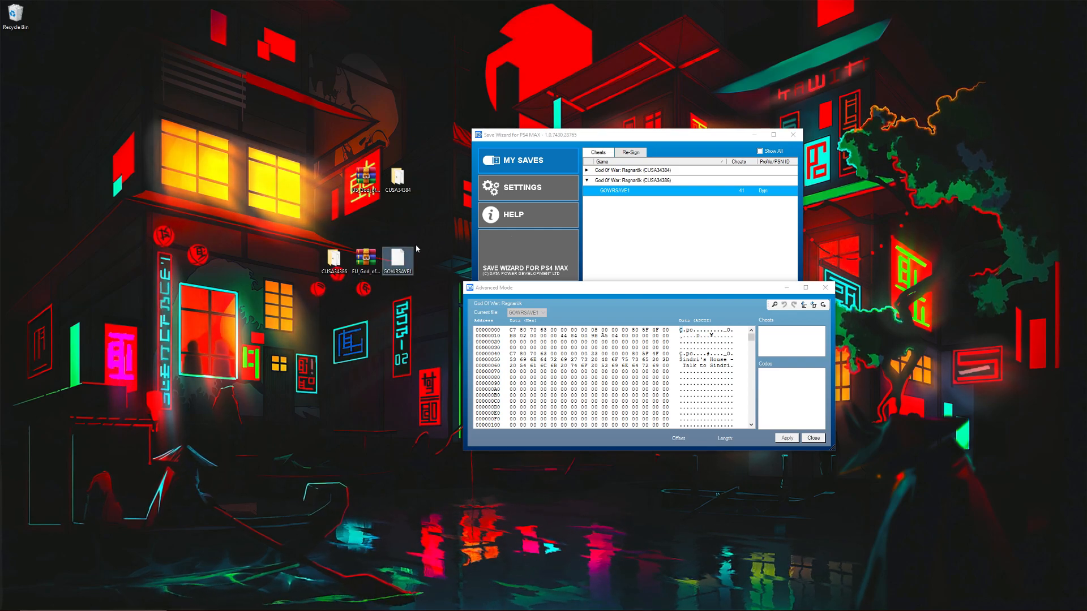
{"action": "mouse_move", "coordinate": [399, 262]}
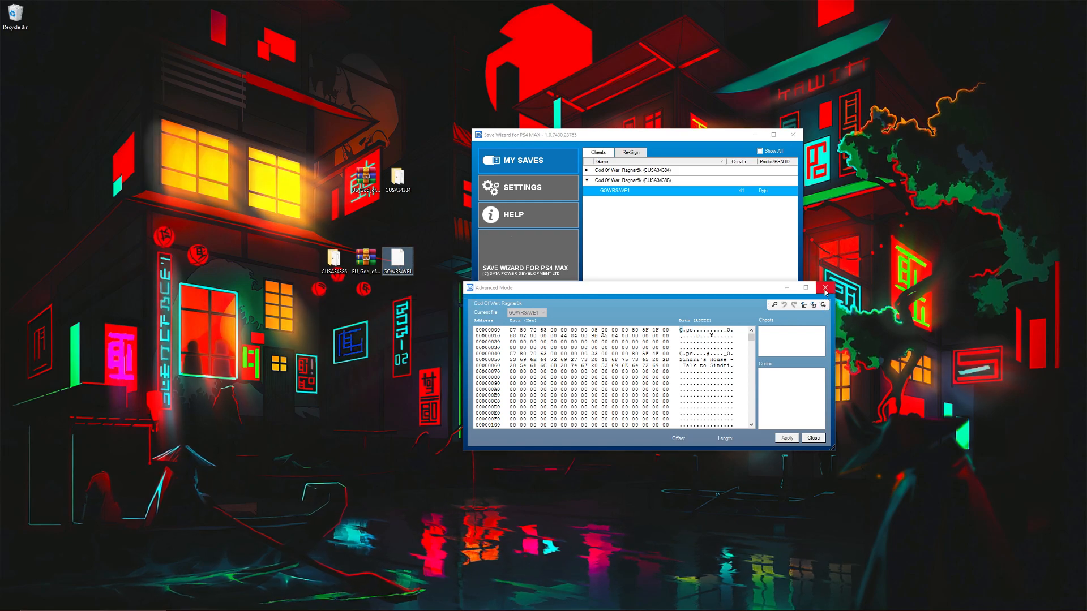
Step: Leave the GOWRSAVE1 editor and enter Advanced Mode on the CUSA34304 save GOWRSAVE10
{"action": "left_click", "coordinate": [824, 289]}
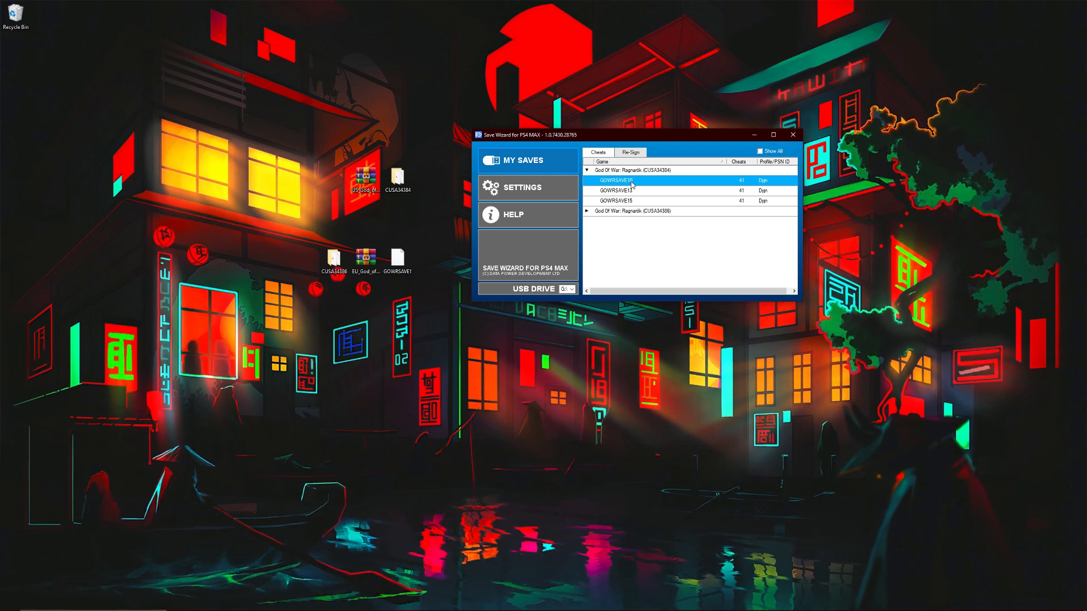
{"action": "right_click", "coordinate": [621, 180]}
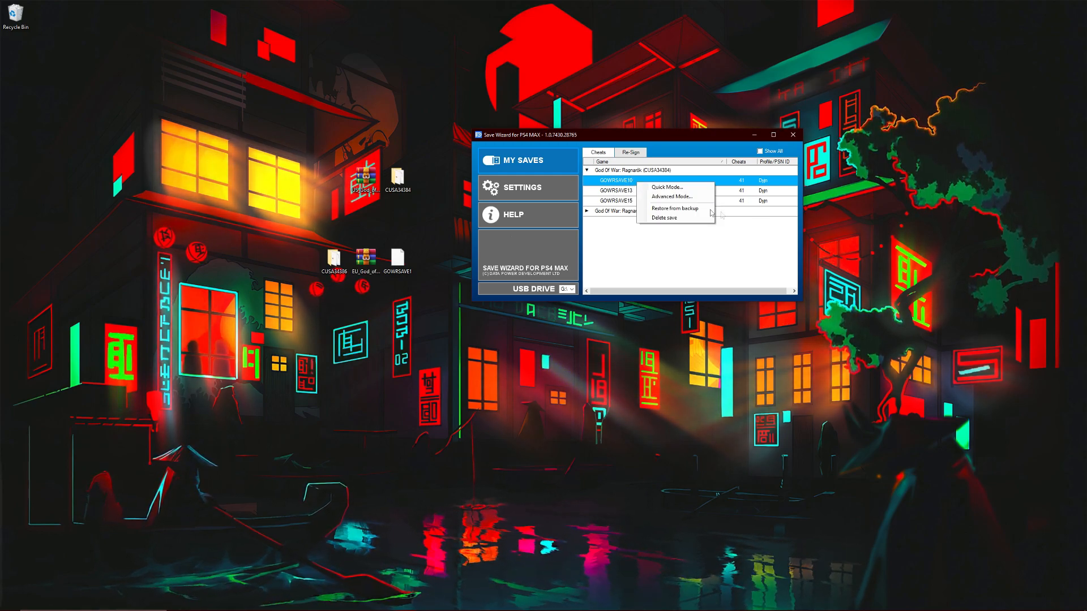
{"action": "left_click", "coordinate": [672, 197]}
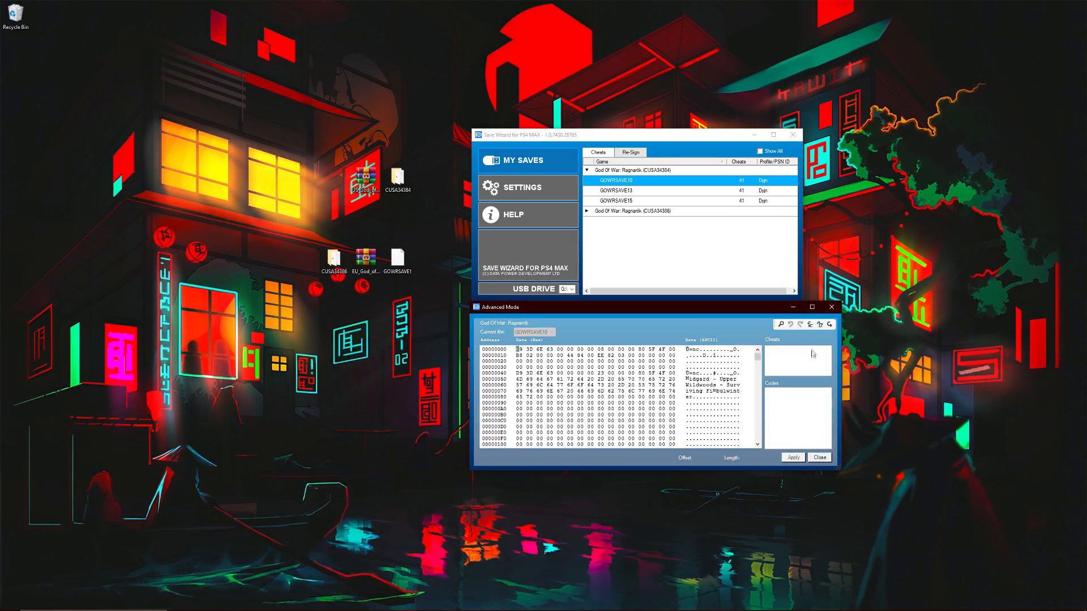
{"action": "mouse_move", "coordinate": [829, 324]}
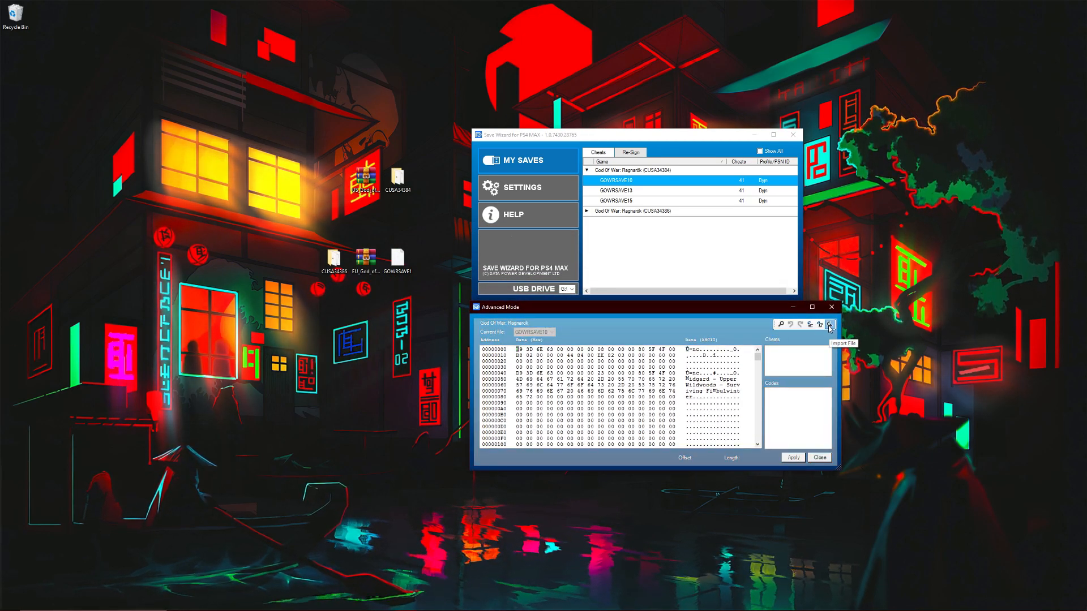
Step: Import the raw GOWRSAVE1 file into GOWRSAVE10 and apply it, accepting the edited-save warning
{"action": "left_click", "coordinate": [829, 325]}
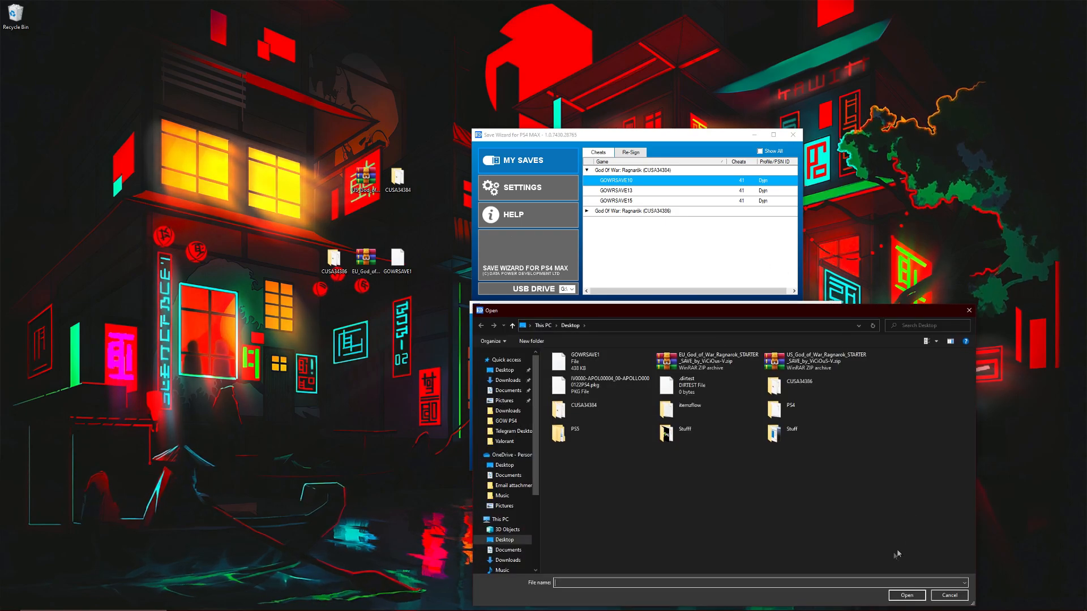
{"action": "mouse_move", "coordinate": [600, 365]}
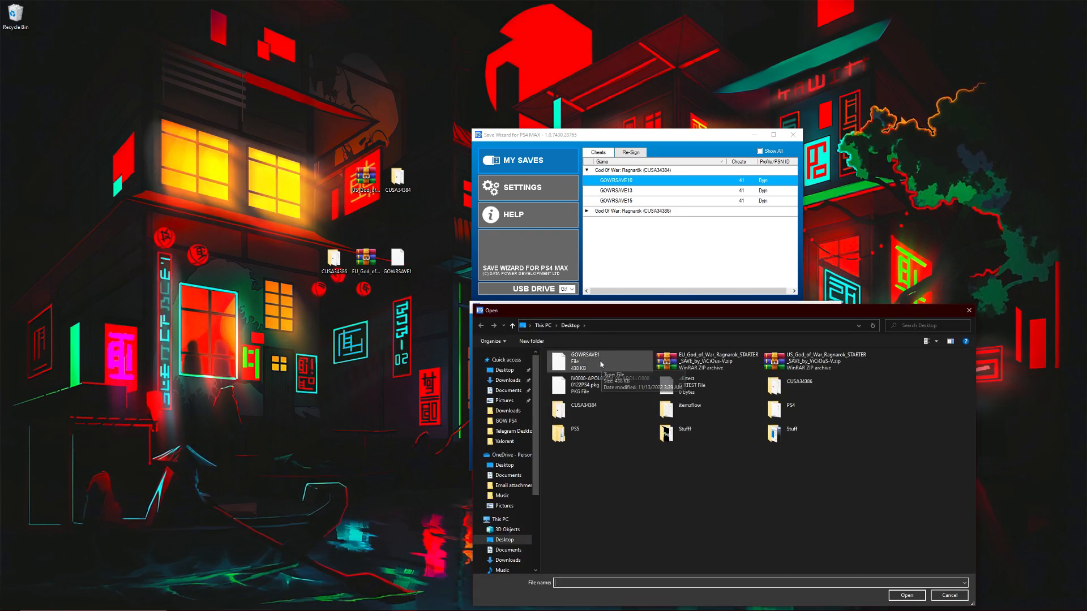
{"action": "left_click", "coordinate": [584, 361]}
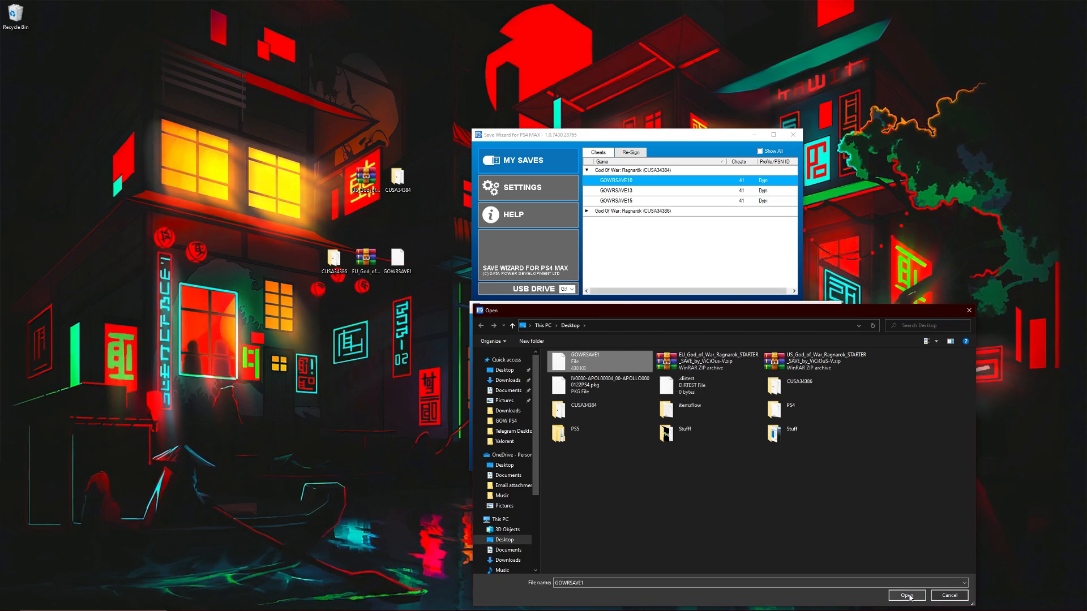
{"action": "left_click", "coordinate": [907, 595]}
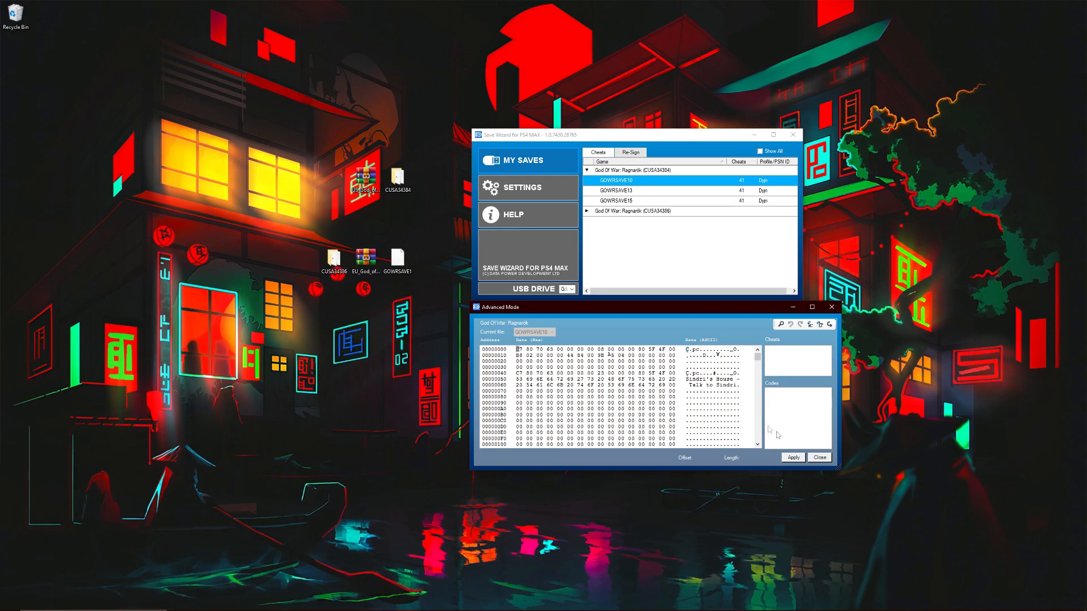
{"action": "left_click", "coordinate": [792, 457]}
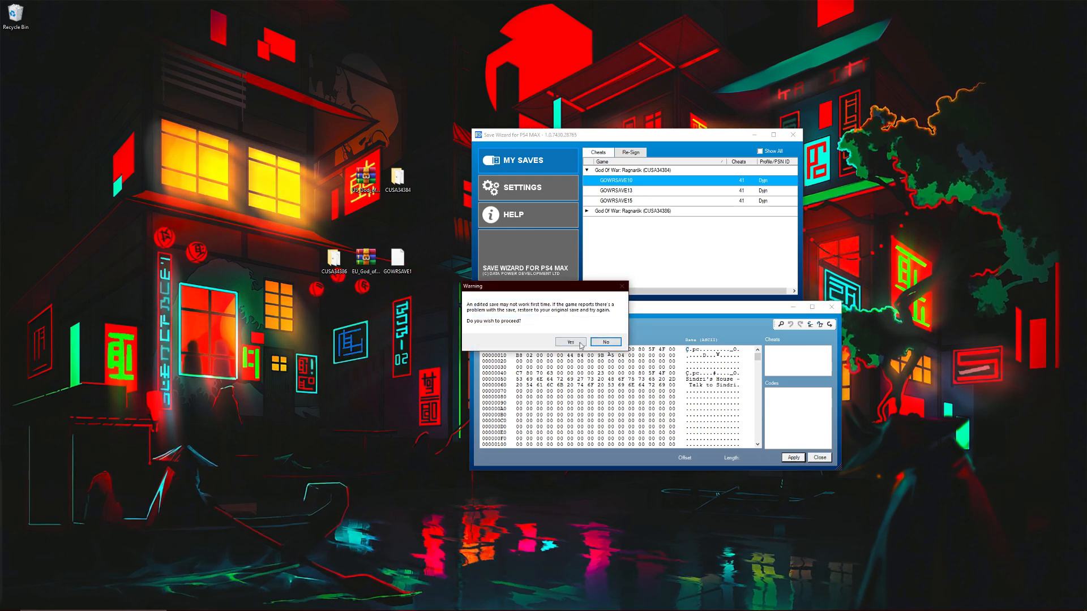
{"action": "left_click", "coordinate": [571, 342]}
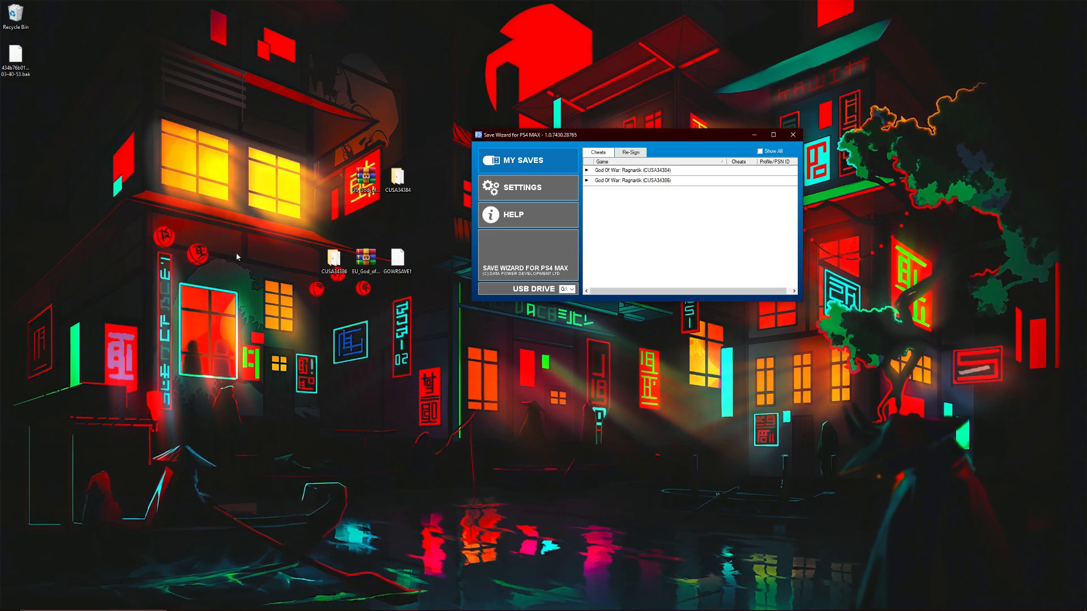
{"action": "mouse_move", "coordinate": [548, 245]}
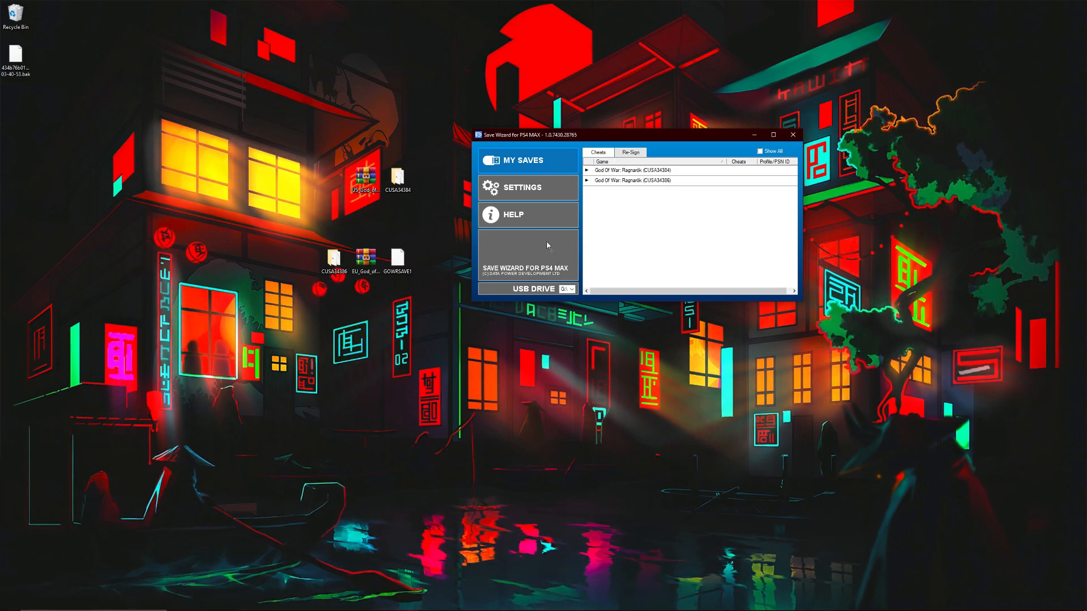
Step: Reach the USB drive's God of War Ragnarök saves under Saved Data and Game/App Settings
{"action": "left_click", "coordinate": [398, 179]}
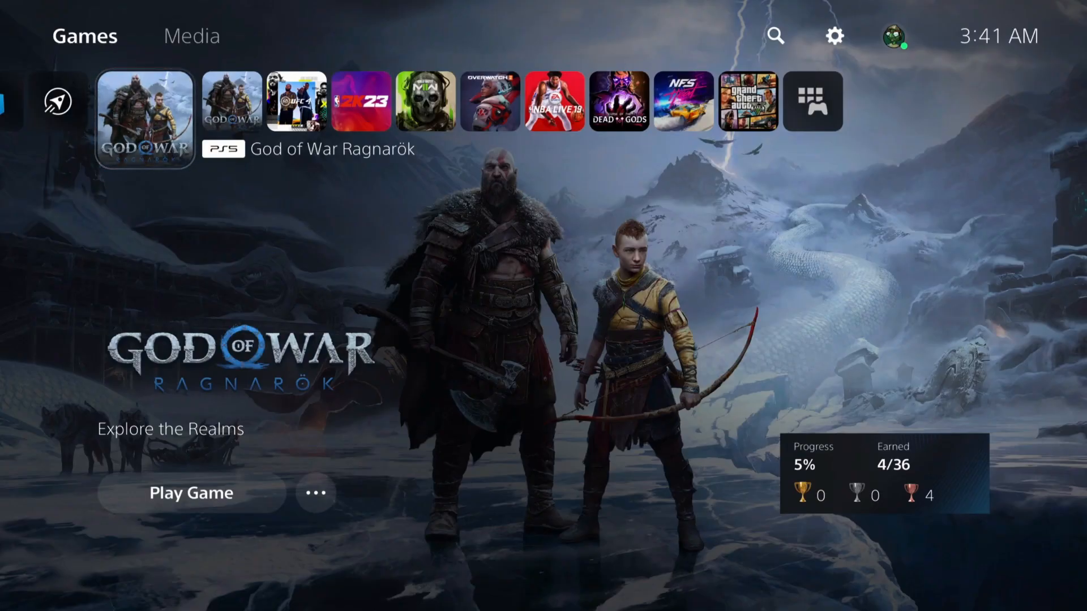
{"action": "mouse_move", "coordinate": [836, 35]}
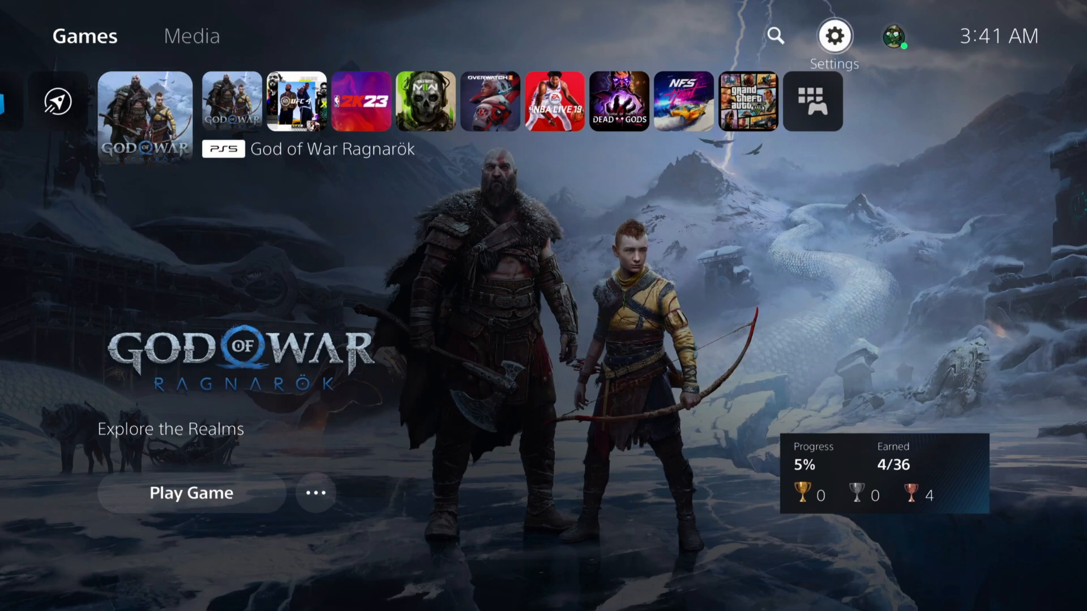
{"action": "left_click", "coordinate": [833, 35]}
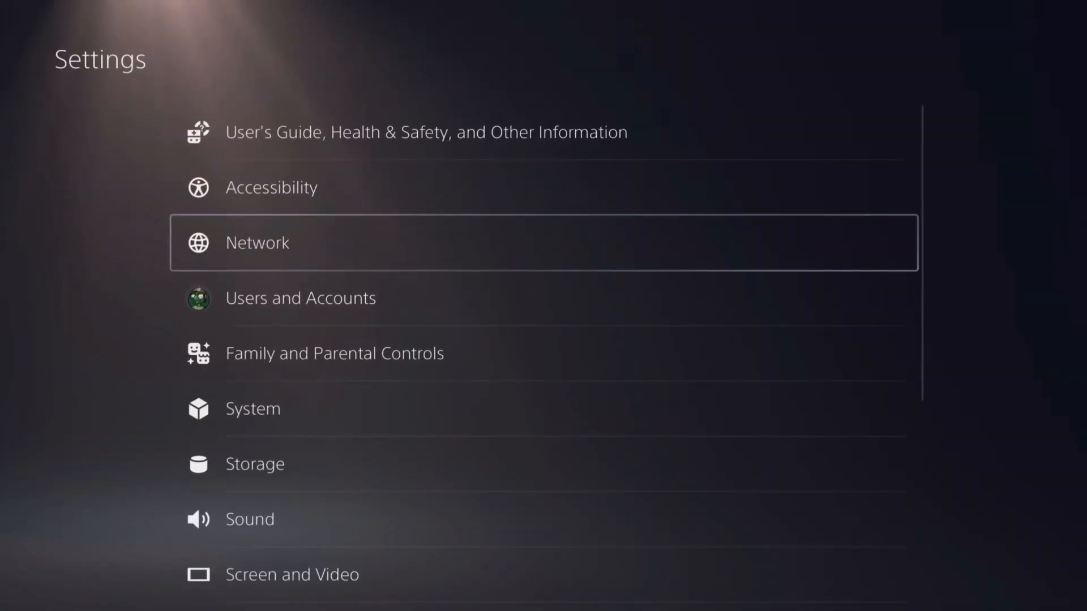
{"action": "scroll", "scroll_direction": "down", "scroll_amount": 3}
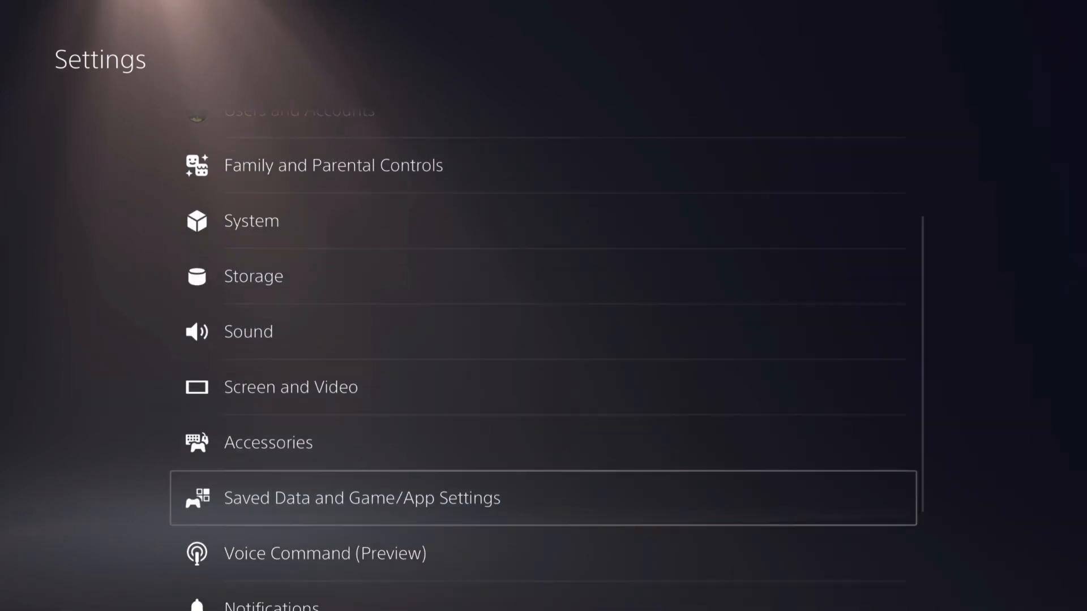
{"action": "left_click", "coordinate": [362, 498]}
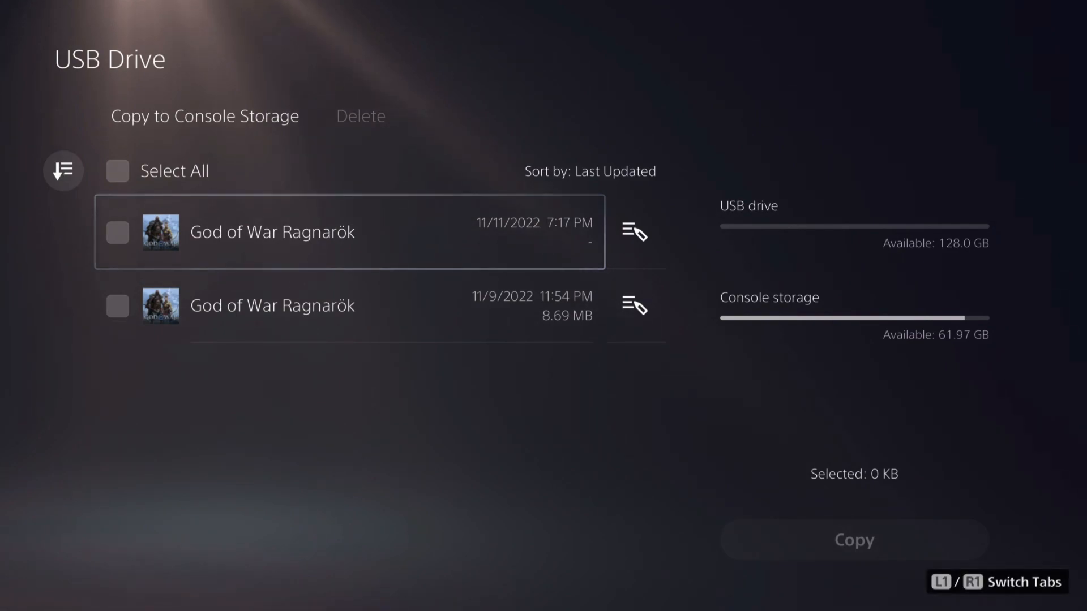
{"action": "key", "text": "down"}
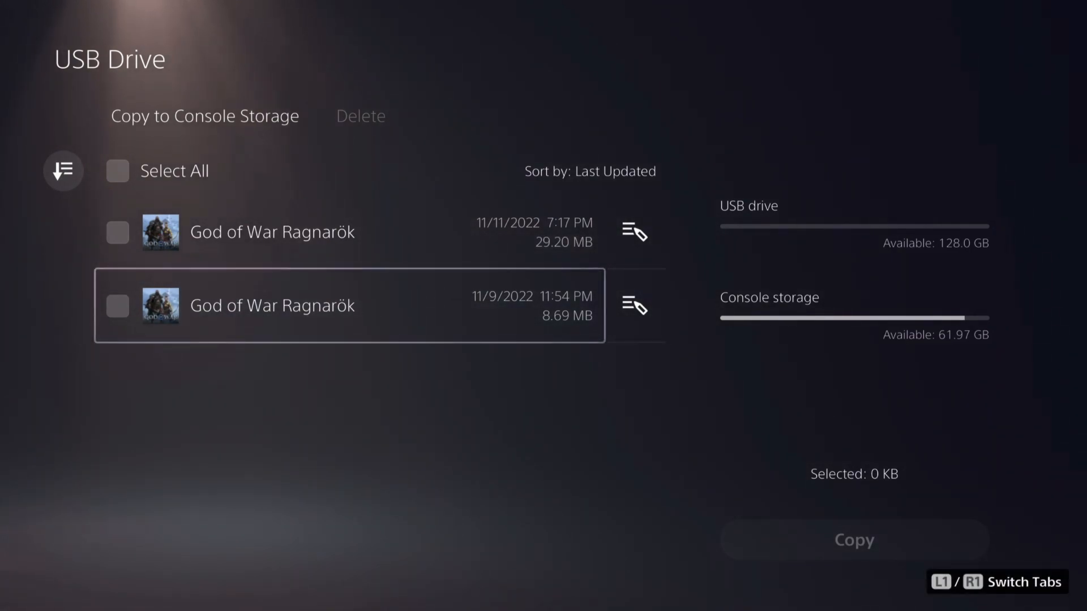
{"action": "left_click", "coordinate": [117, 306]}
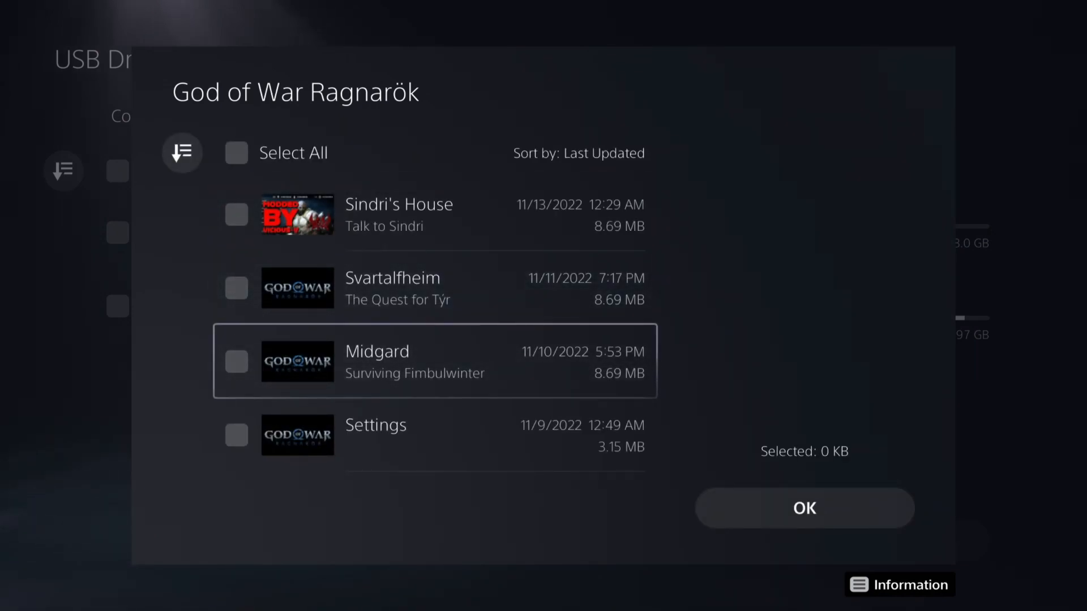
Step: Copy the 29.20 MB God of War Ragnarök save set to console storage, overwriting all existing saves
{"action": "key", "text": "Up"}
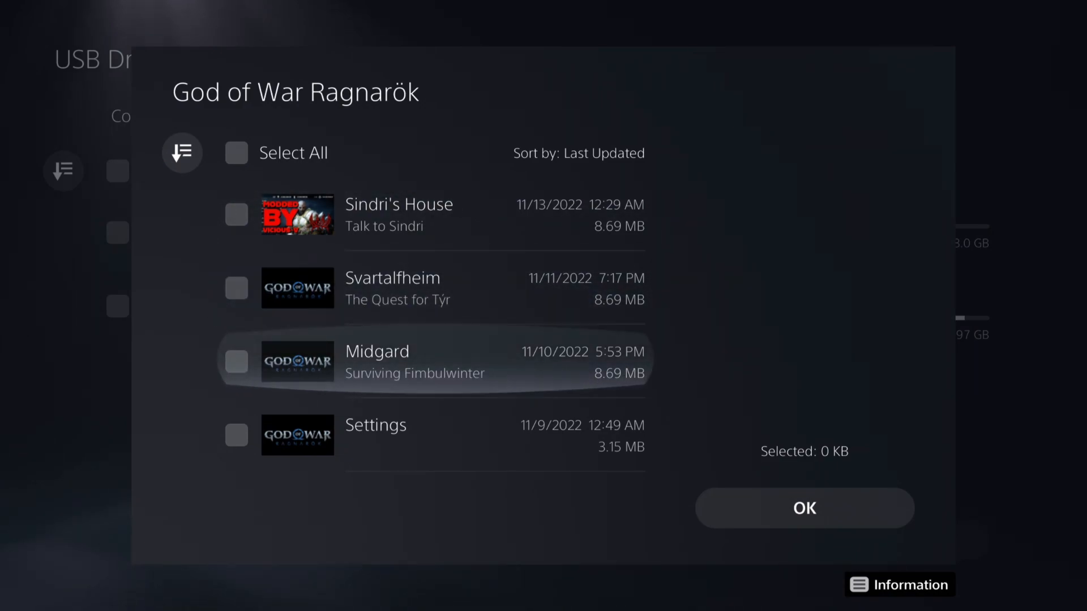
{"action": "left_click", "coordinate": [803, 508]}
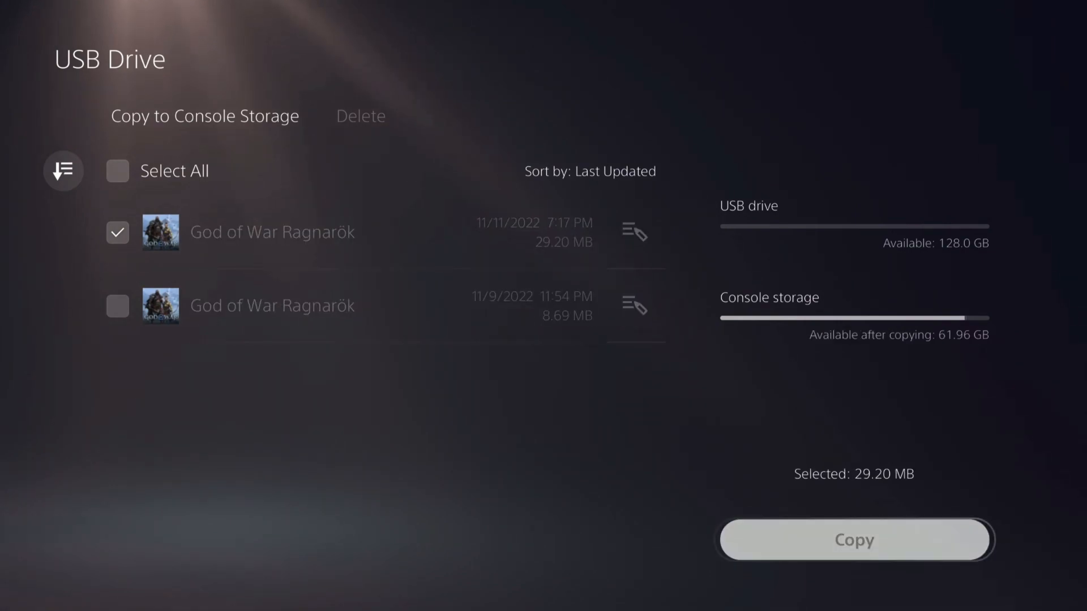
{"action": "left_click", "coordinate": [853, 539]}
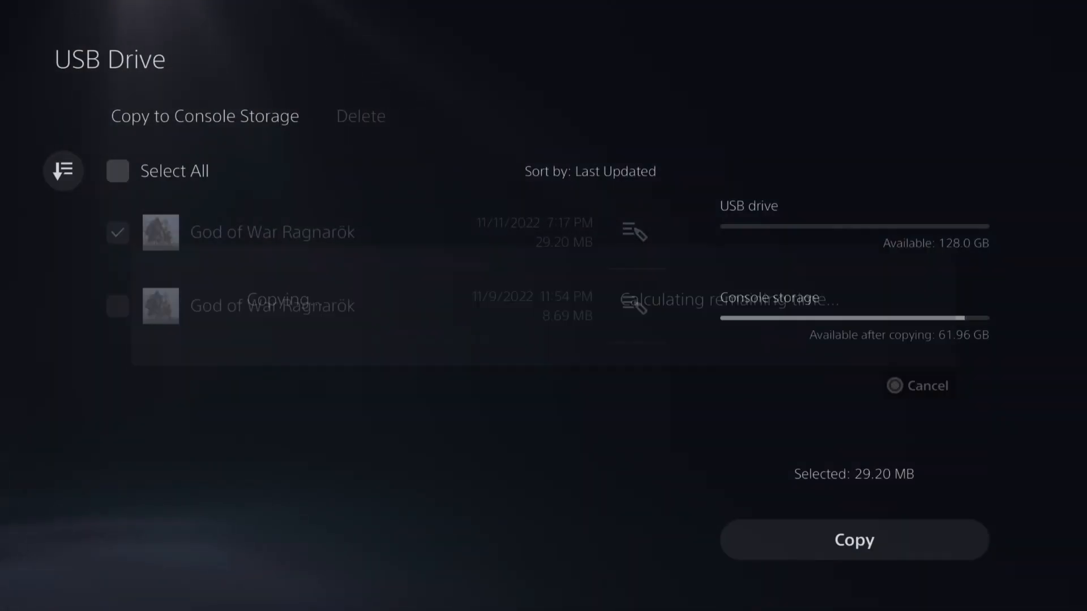
{"action": "left_click", "coordinate": [854, 539]}
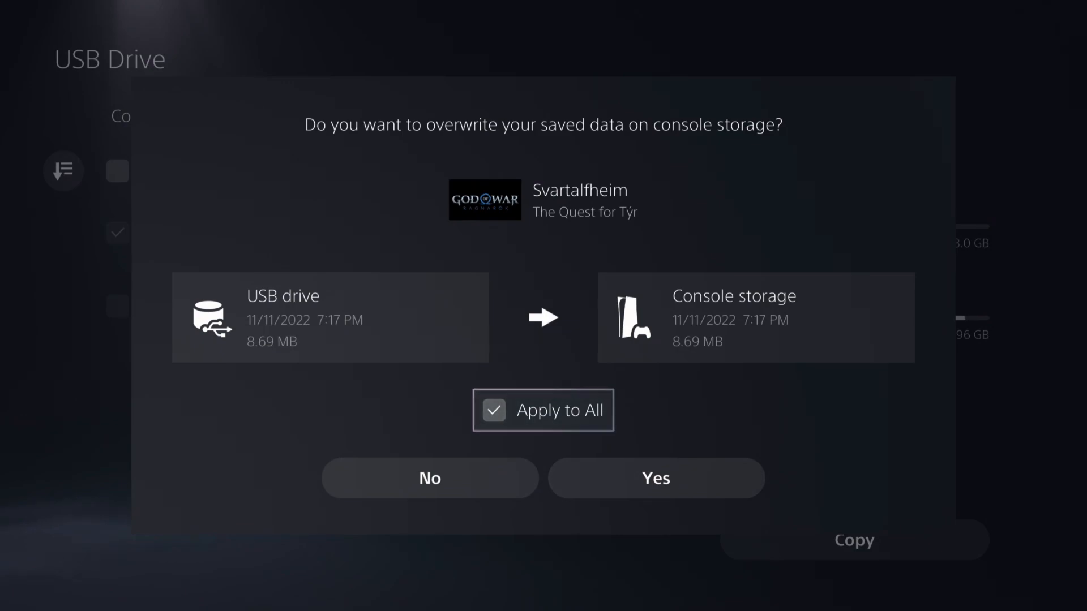
{"action": "left_click", "coordinate": [657, 477]}
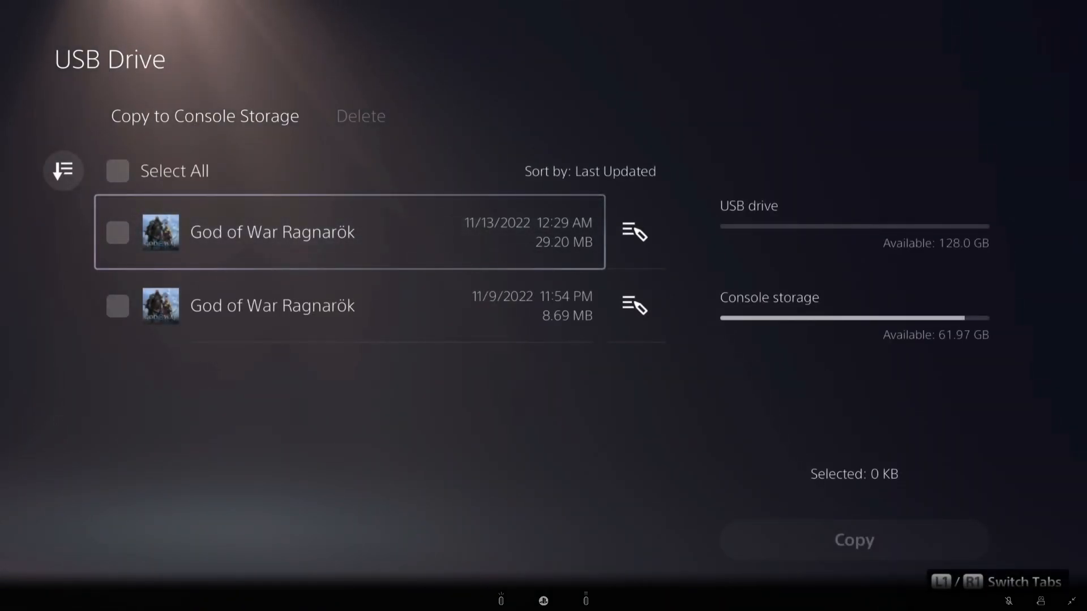
{"action": "key", "text": "Escape"}
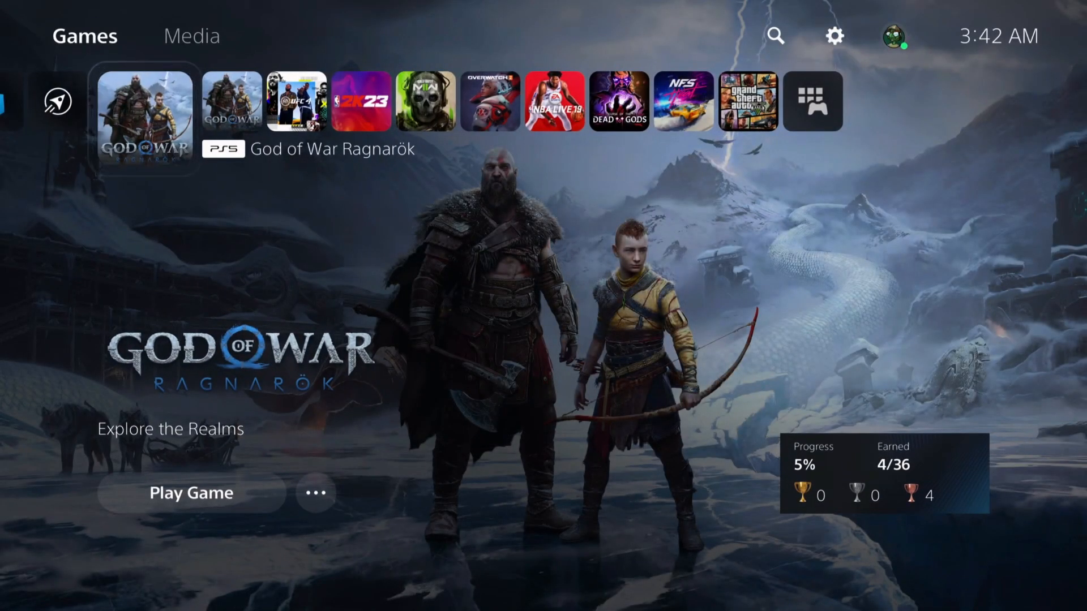
Step: Launch God of War Ragnarök and load Autosave 13 at Sindri's House from the PS4 System saves
{"action": "left_click", "coordinate": [191, 493]}
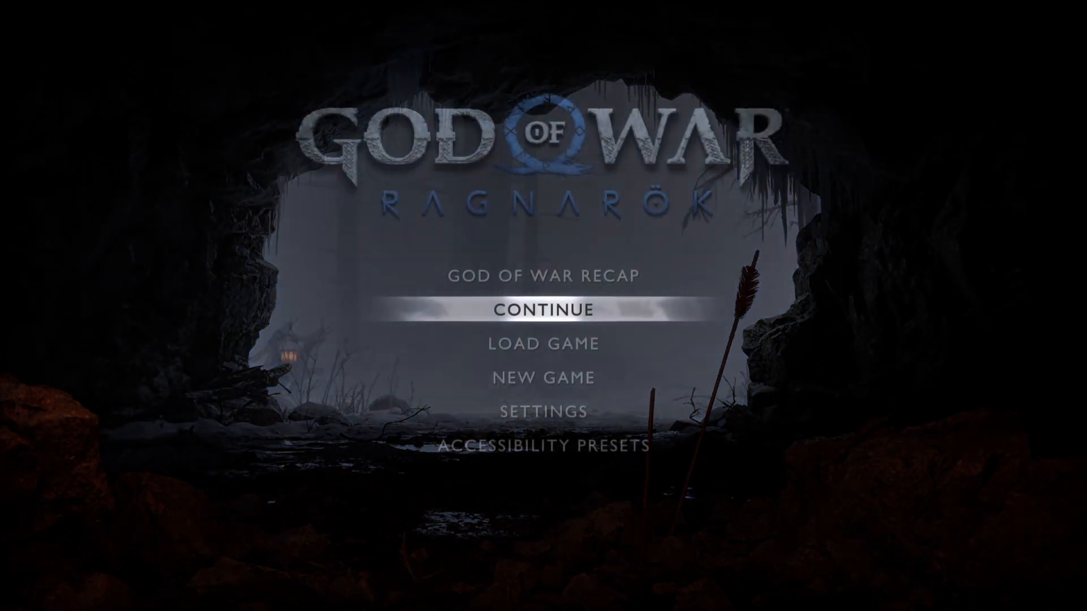
{"action": "left_click", "coordinate": [541, 341]}
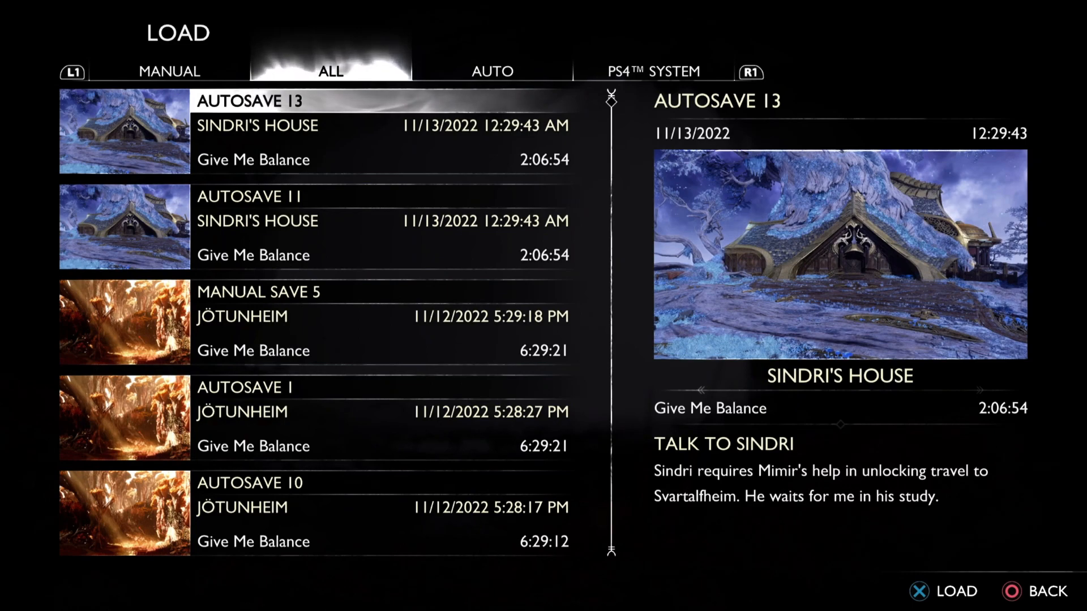
{"action": "left_click", "coordinate": [491, 70]}
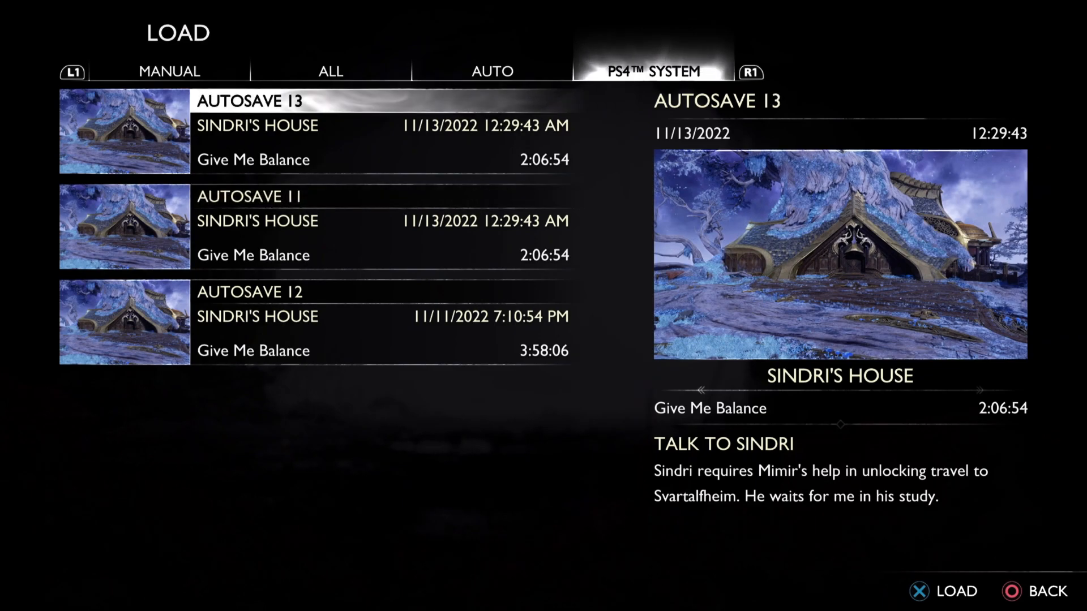
{"action": "left_click", "coordinate": [922, 607]}
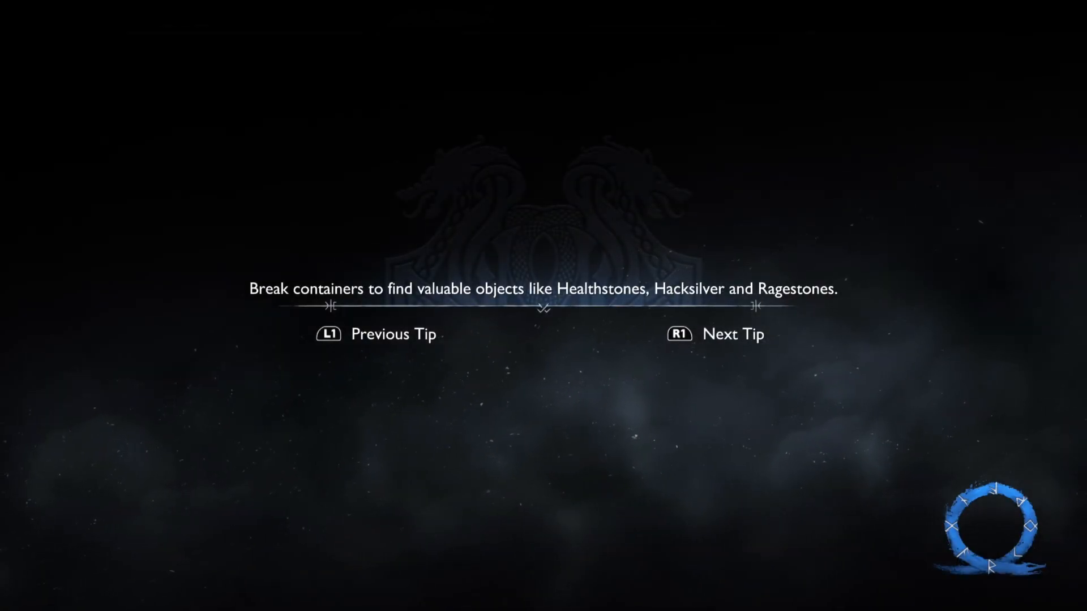